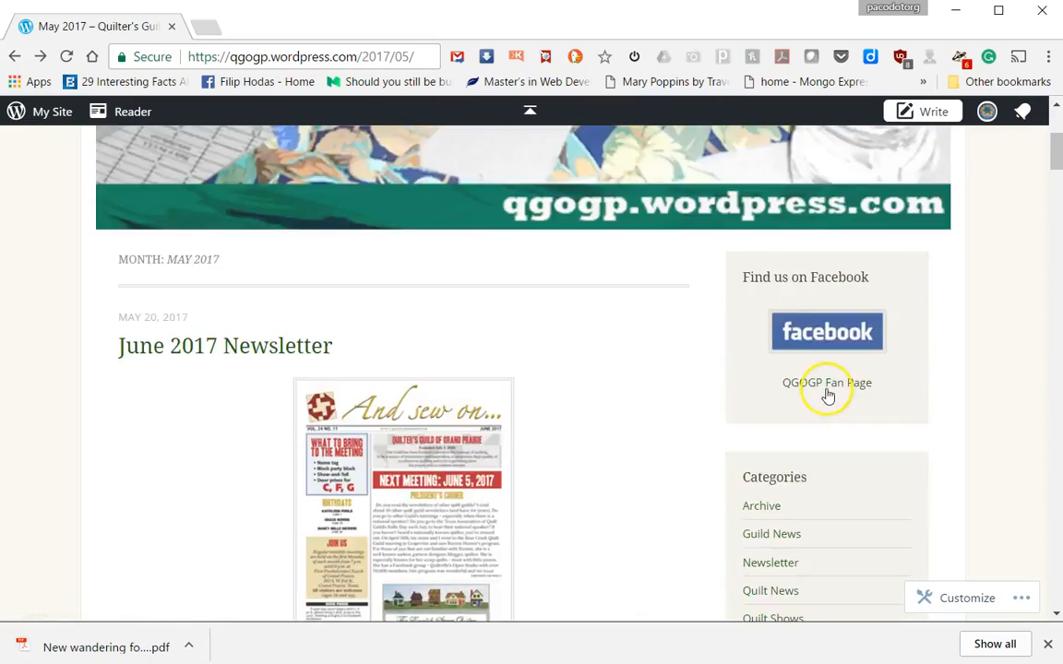
# - Scroll the QAL page down to the Download PDF file link
pyautogui.scroll(3)
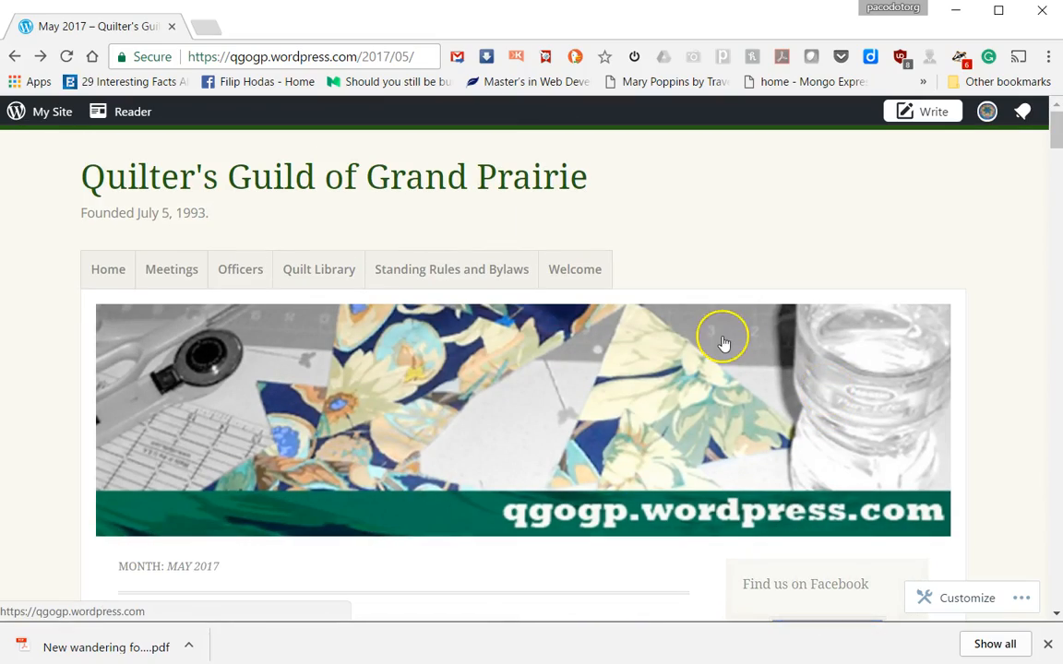
pyautogui.moveTo(752, 272)
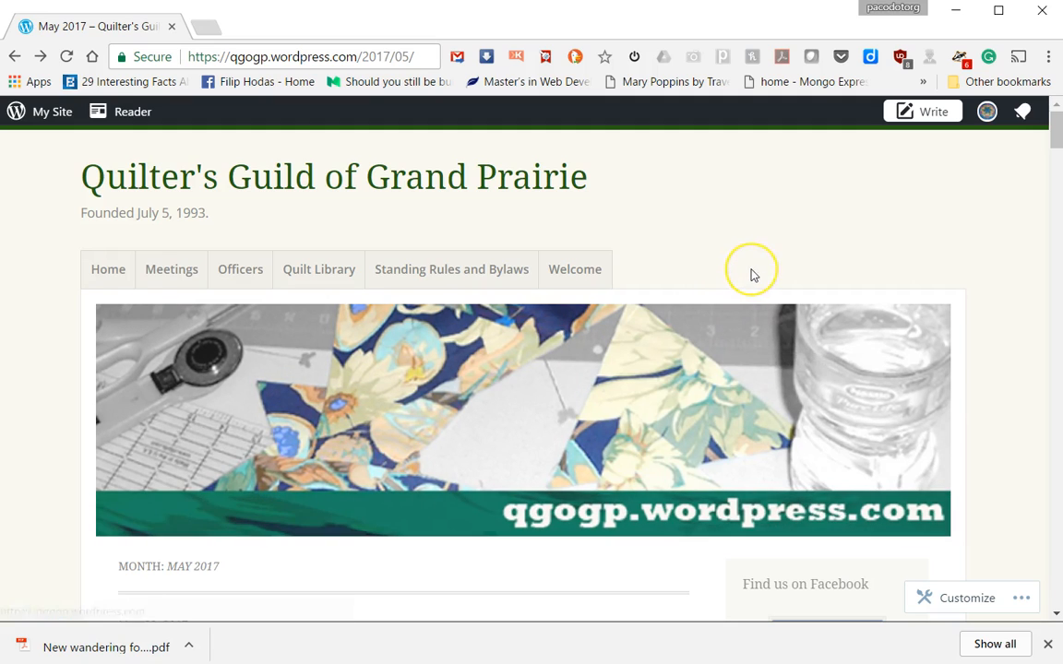
pyautogui.moveTo(751, 275)
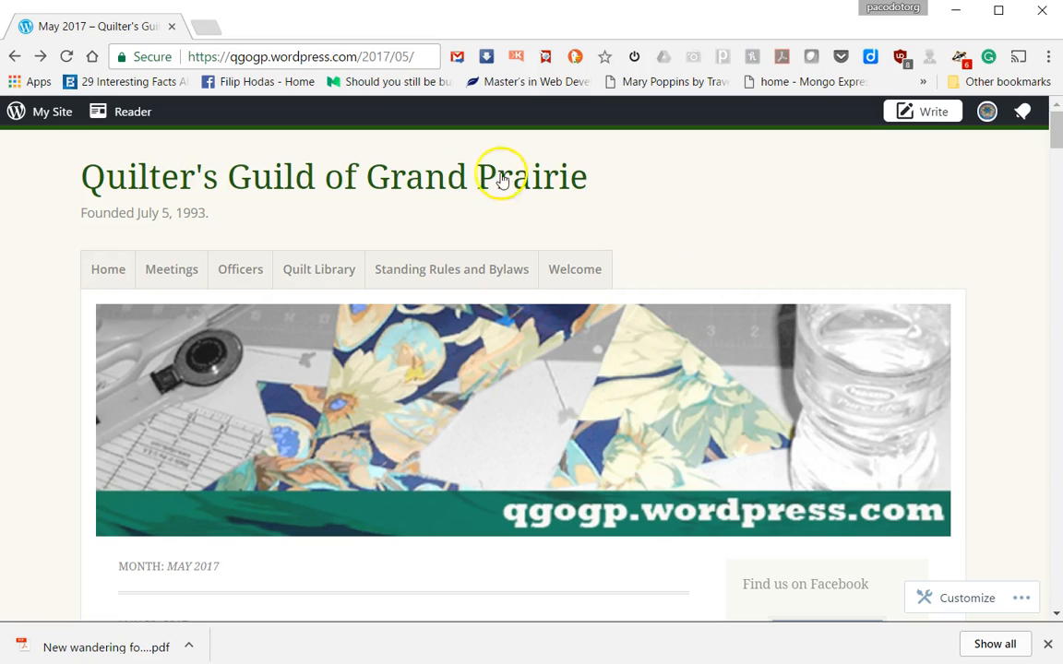
pyautogui.moveTo(396, 177)
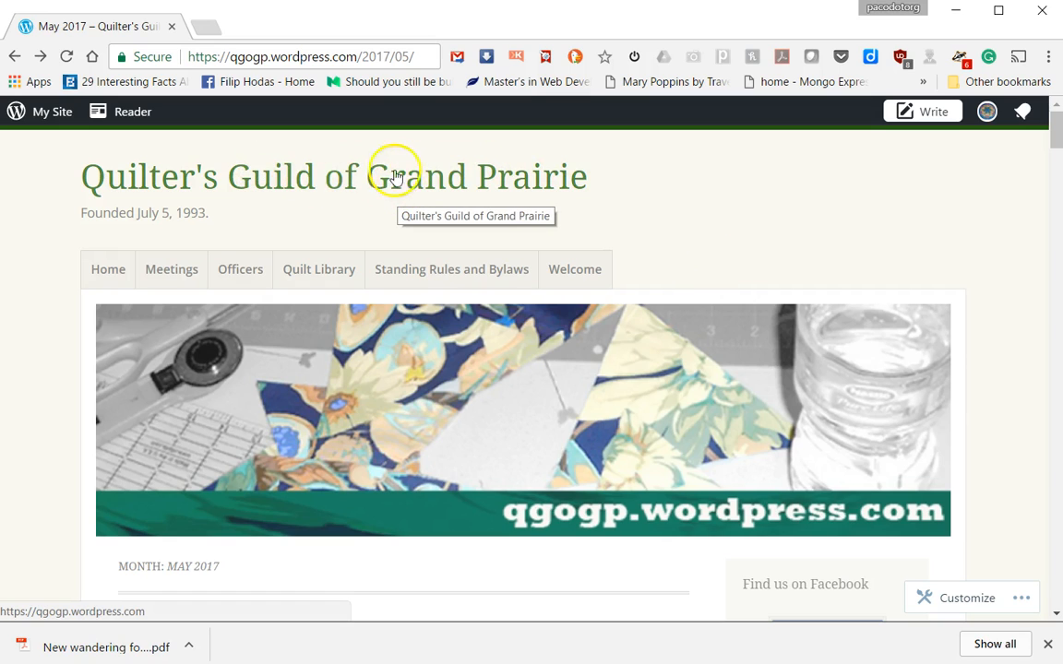
pyautogui.scroll(-3)
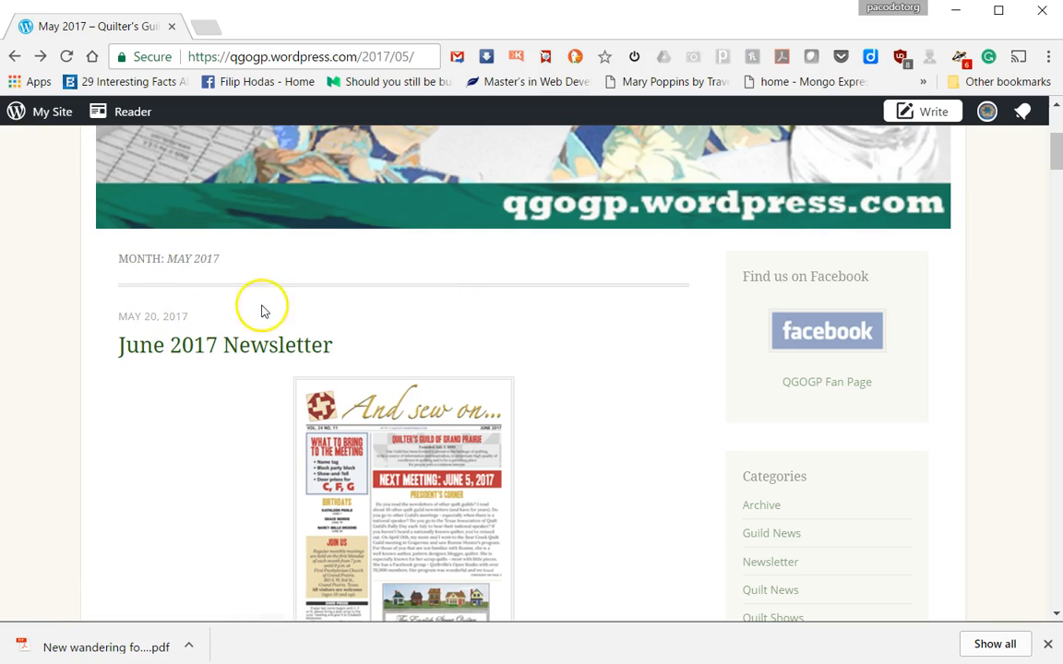
pyautogui.moveTo(477, 366)
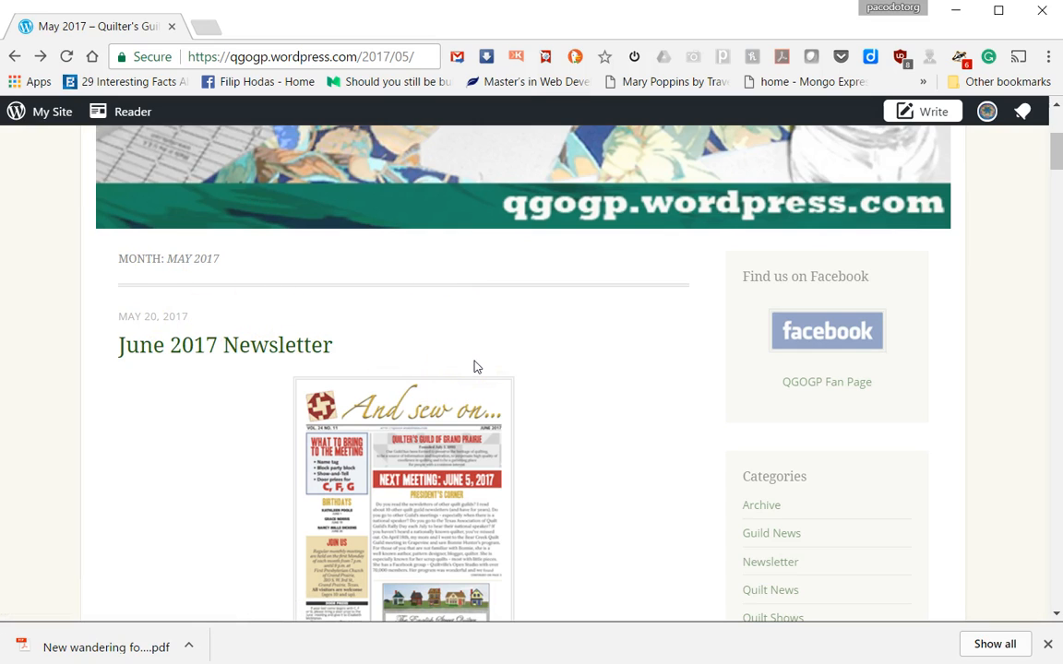
pyautogui.scroll(-3)
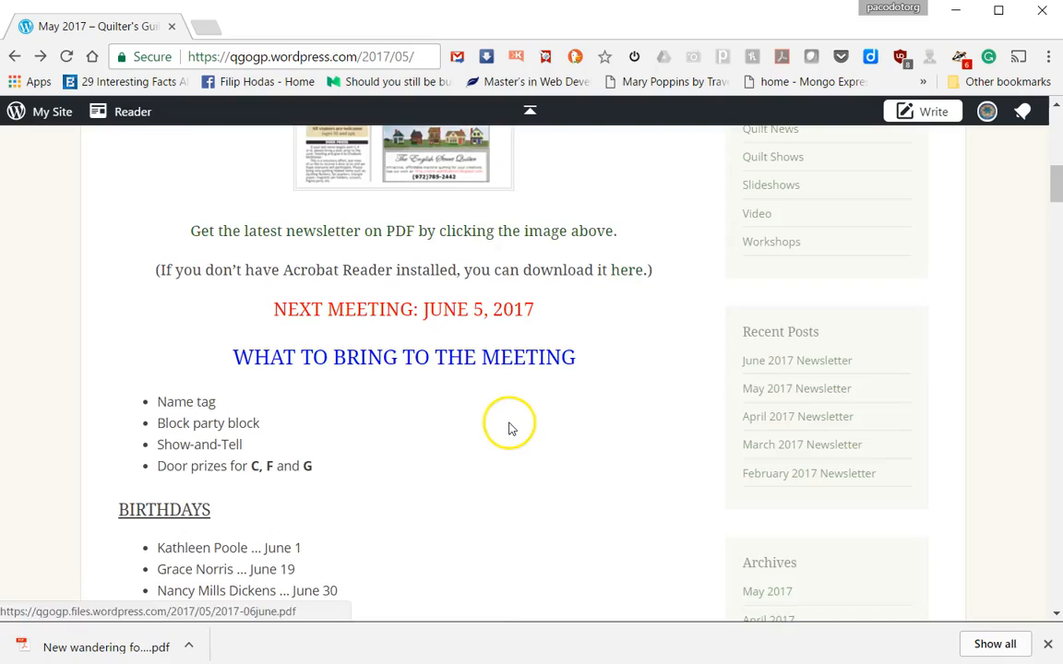
pyautogui.scroll(-3)
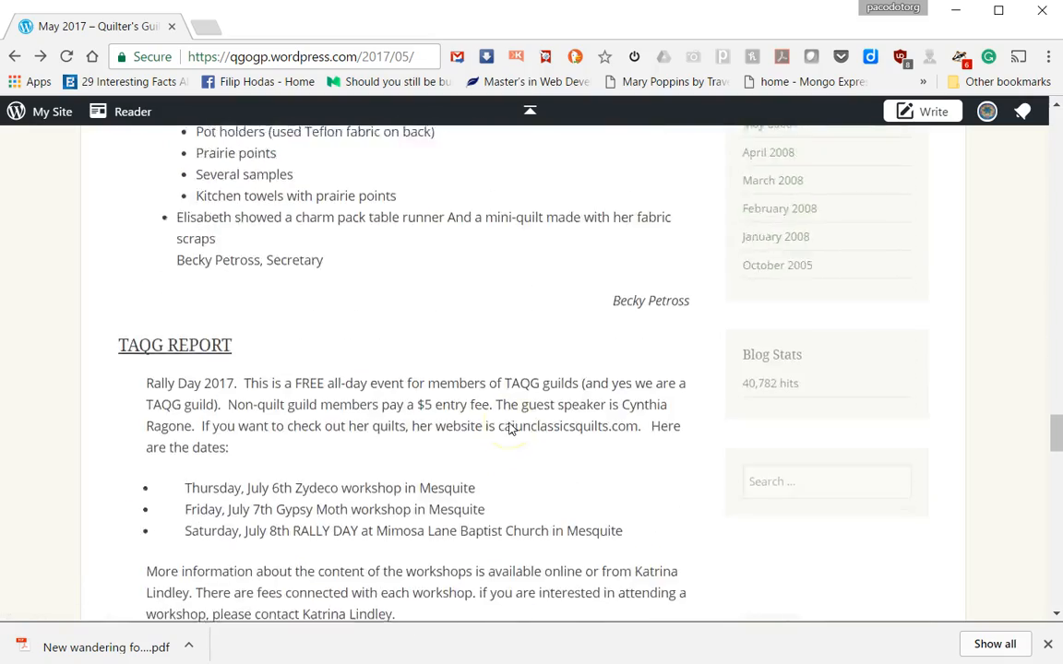
pyautogui.scroll(-3)
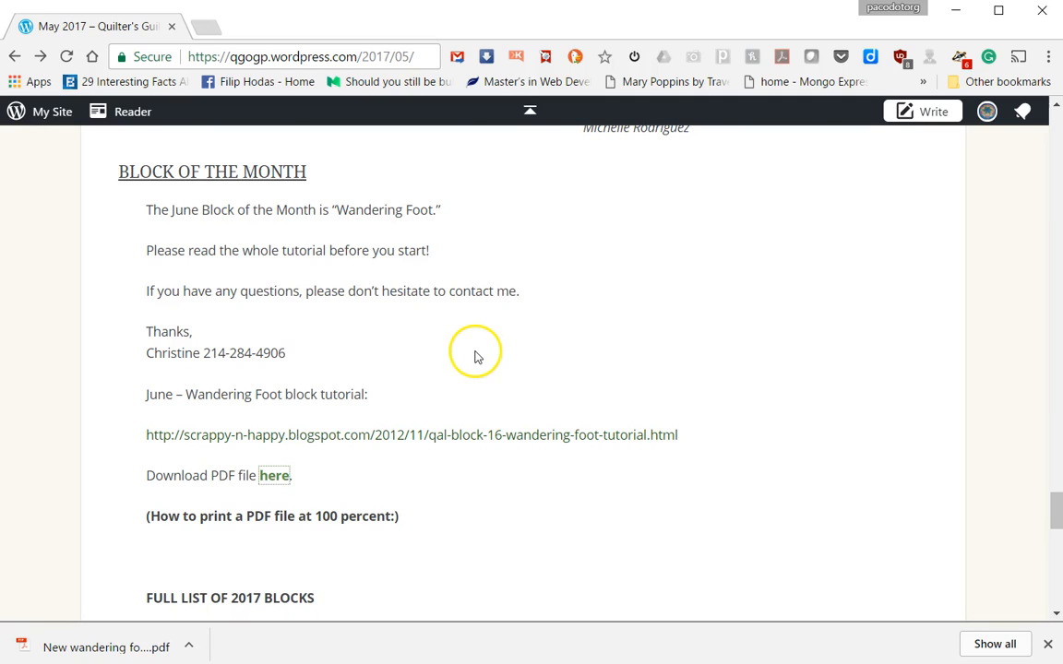
pyautogui.moveTo(232, 489)
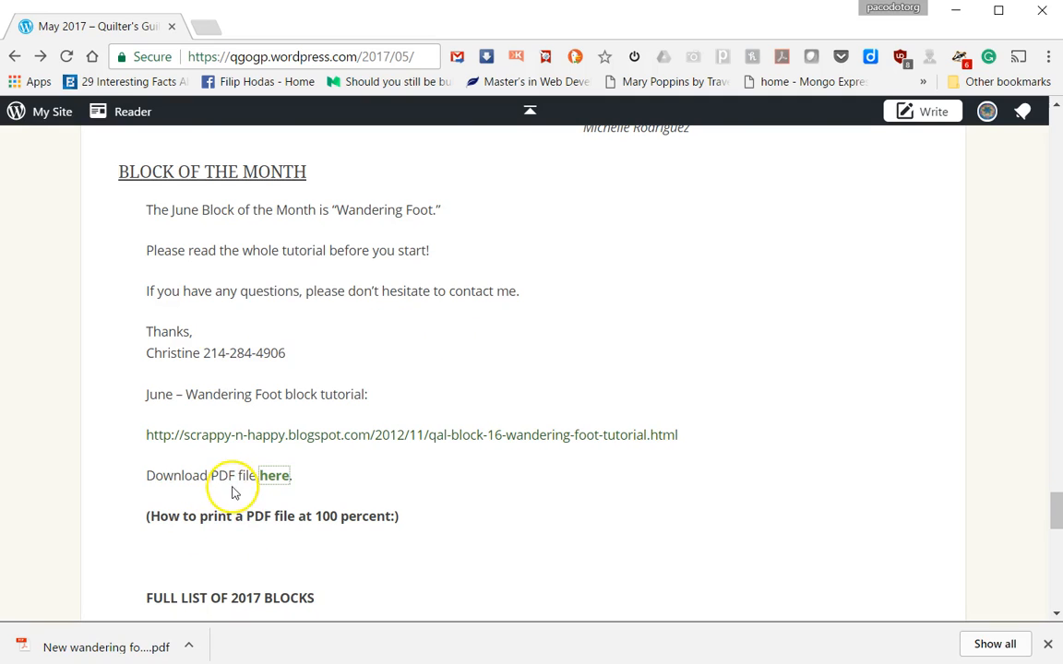
pyautogui.moveTo(360, 231)
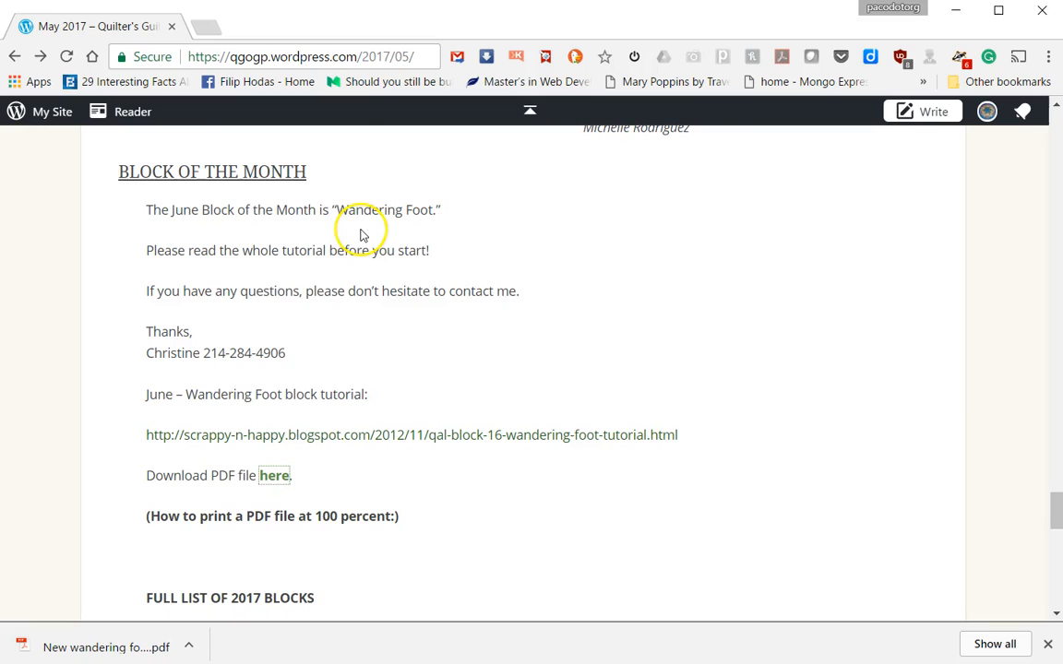
# - Open the Wandering Foot templates PDF in a new tab via the 'here' link
pyautogui.click(274, 475)
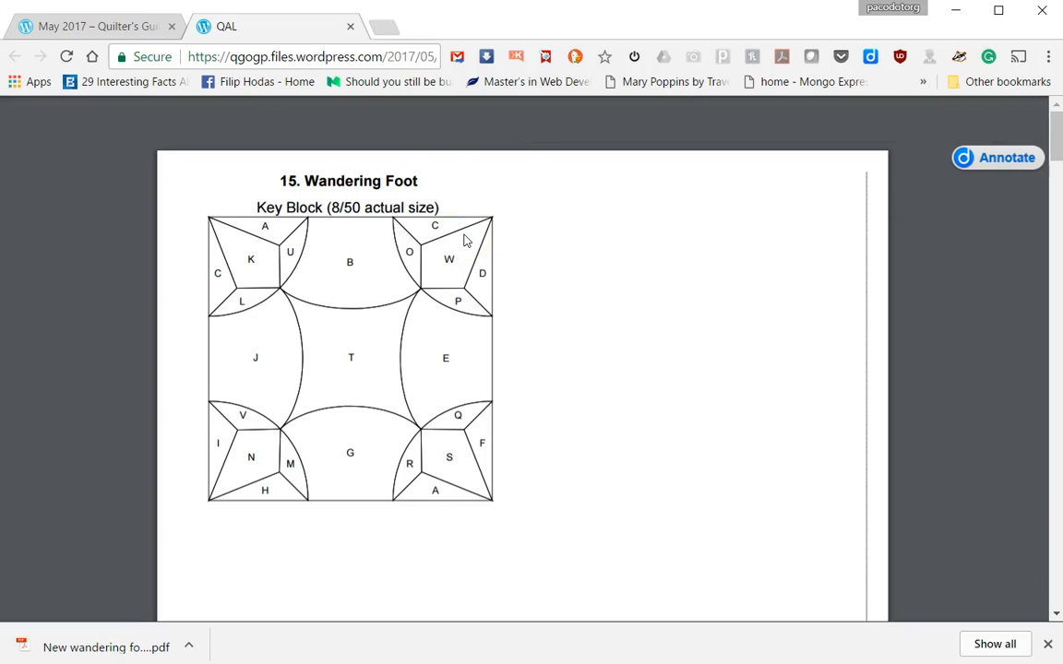
pyautogui.scroll(-3)
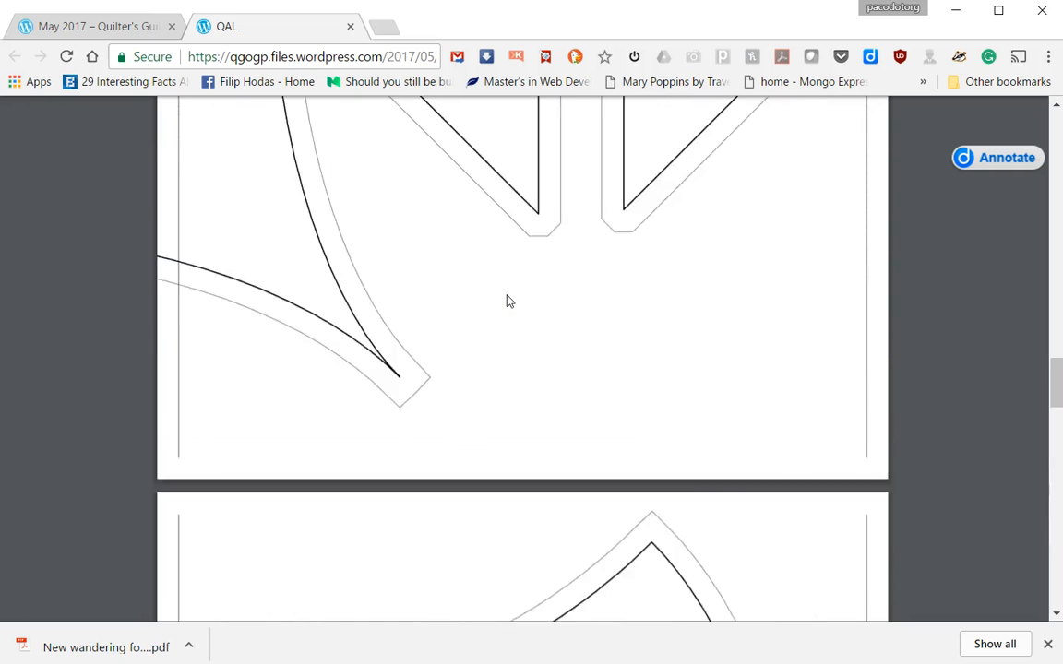
pyautogui.scroll(3)
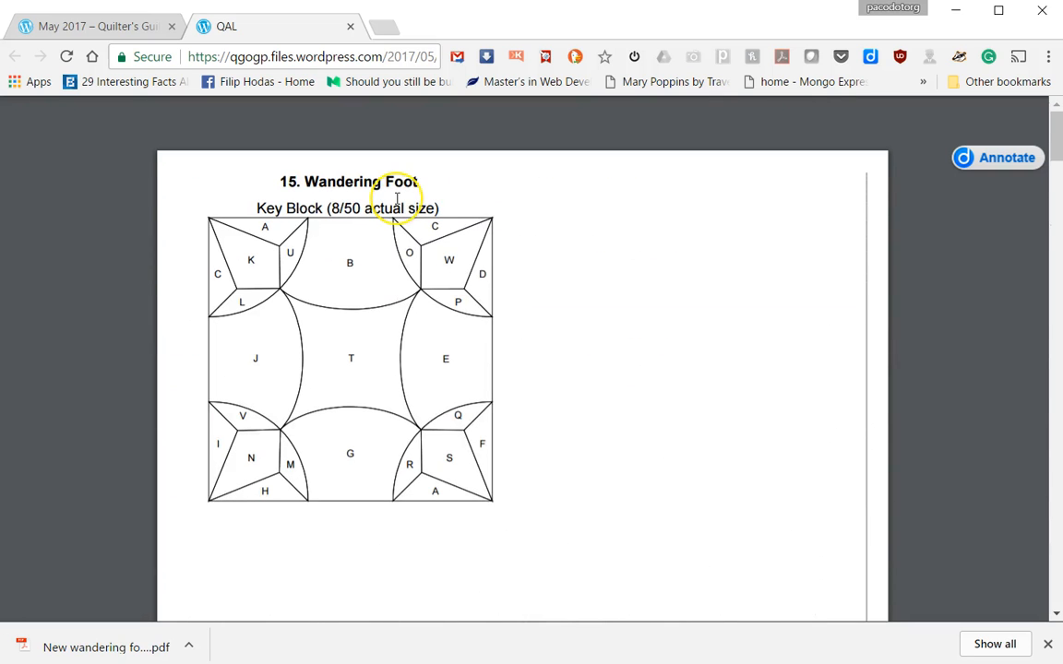
pyautogui.moveTo(222, 244)
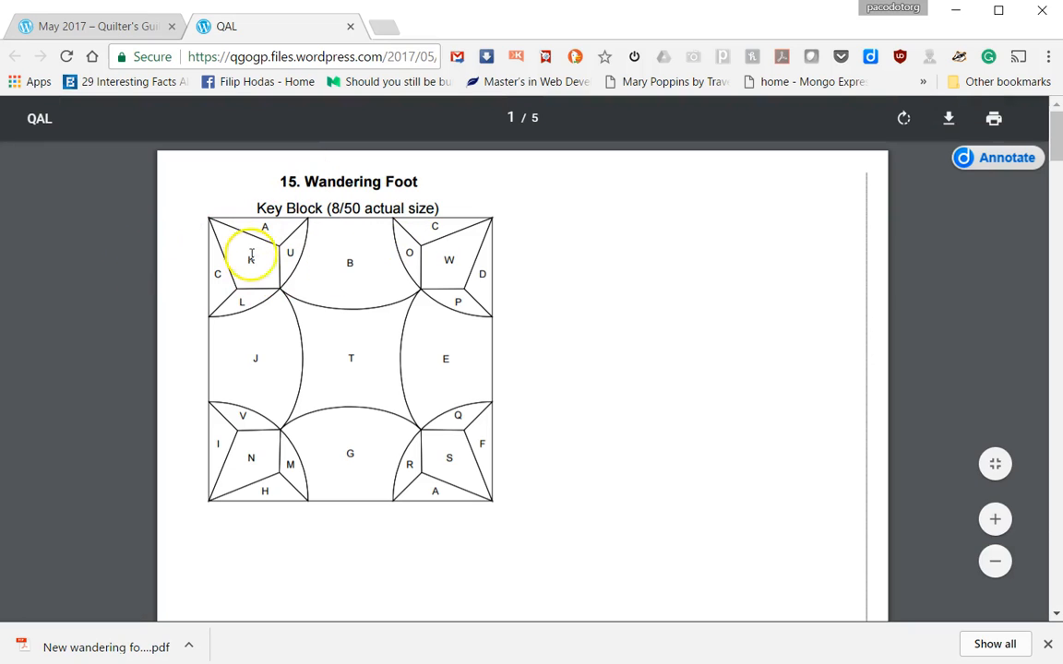
pyautogui.moveTo(157, 203)
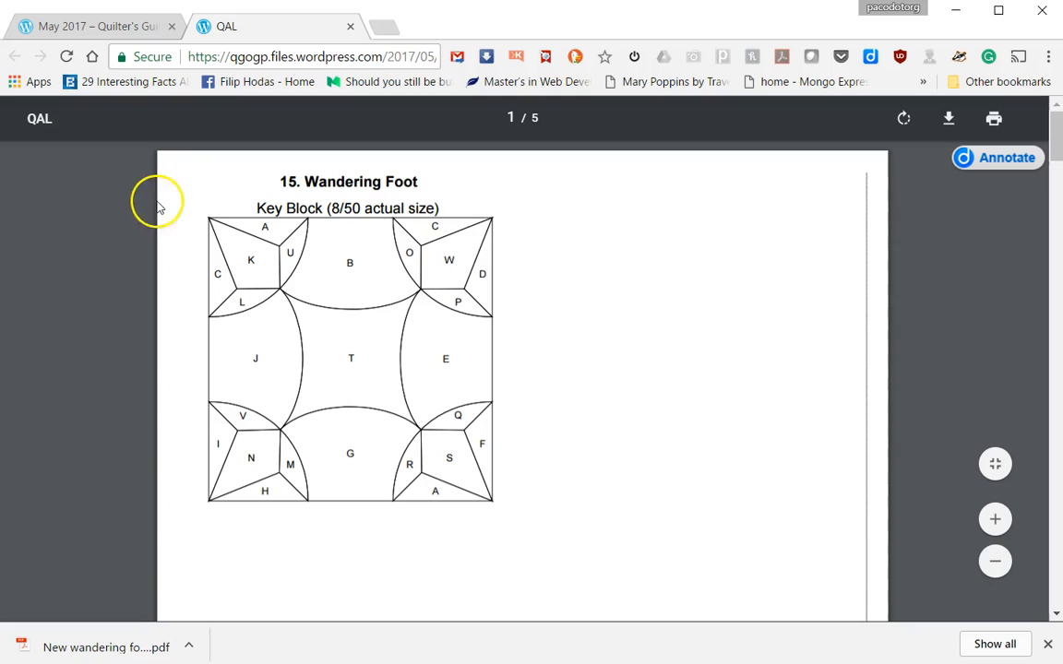
pyautogui.moveTo(144, 190)
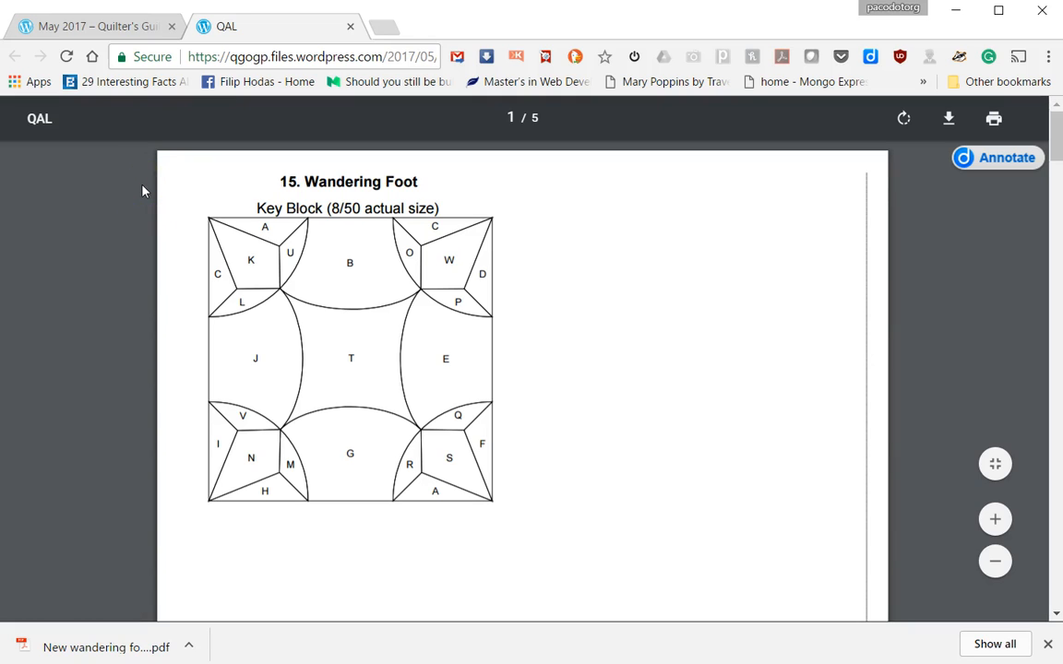
pyautogui.moveTo(853, 98)
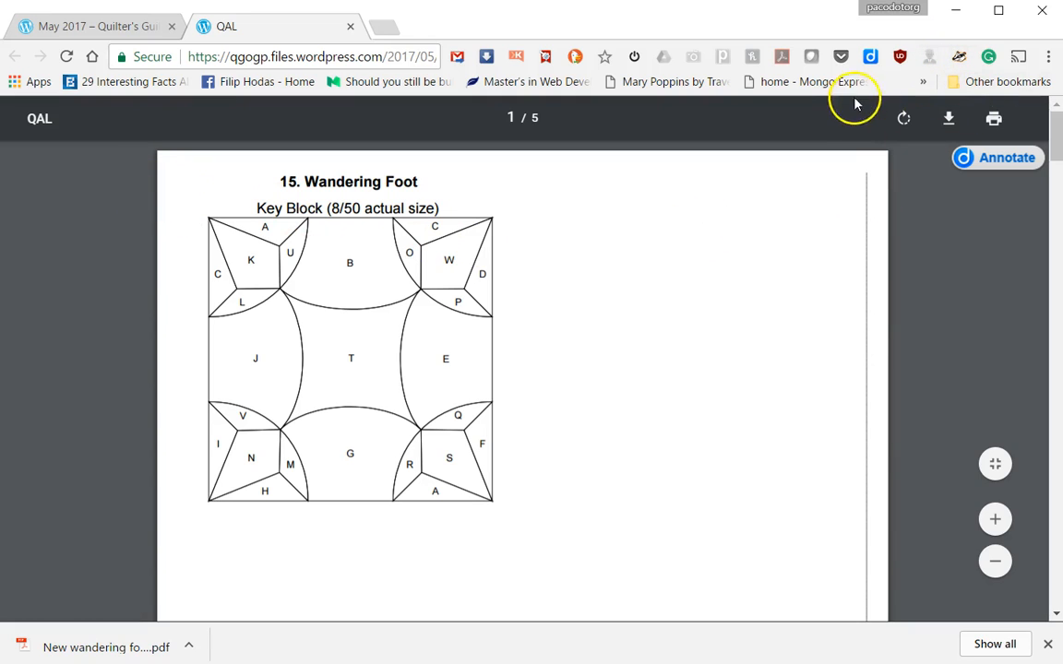
pyautogui.moveTo(533, 265)
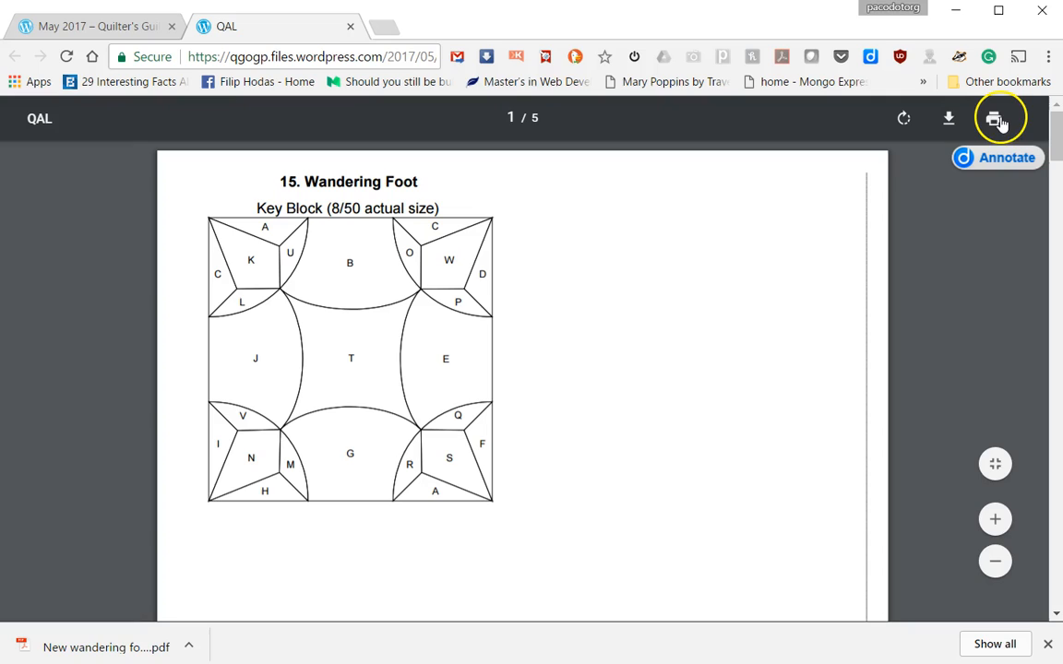
pyautogui.moveTo(994, 118)
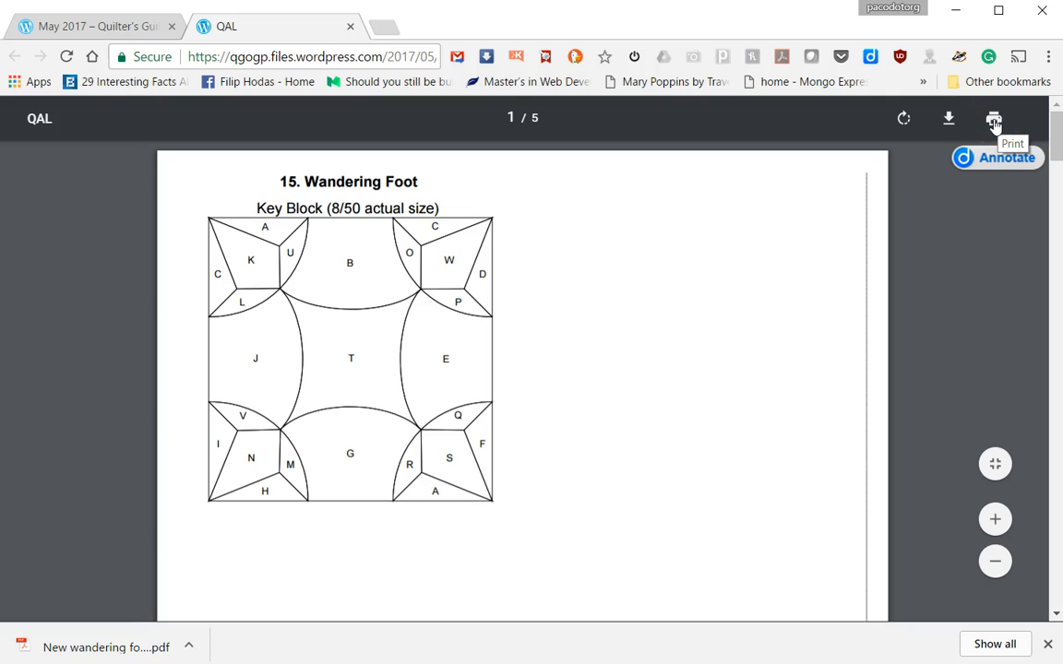
# - Bring up Chrome's print preview and turn off fit-to-page scaling for actual-size printing
pyautogui.click(993, 118)
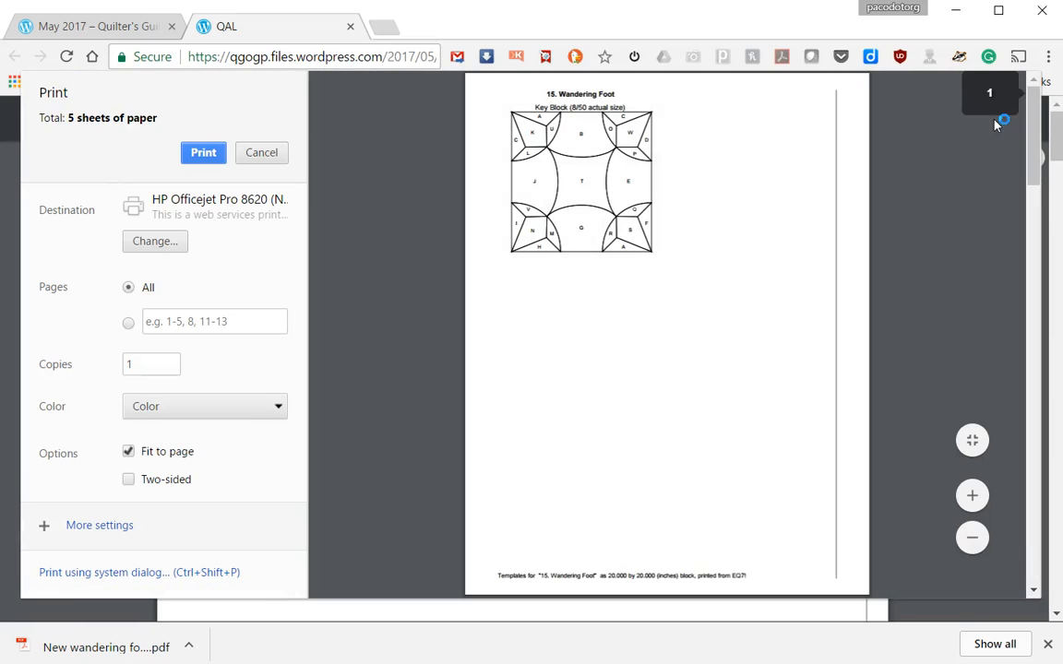
pyautogui.moveTo(394, 194)
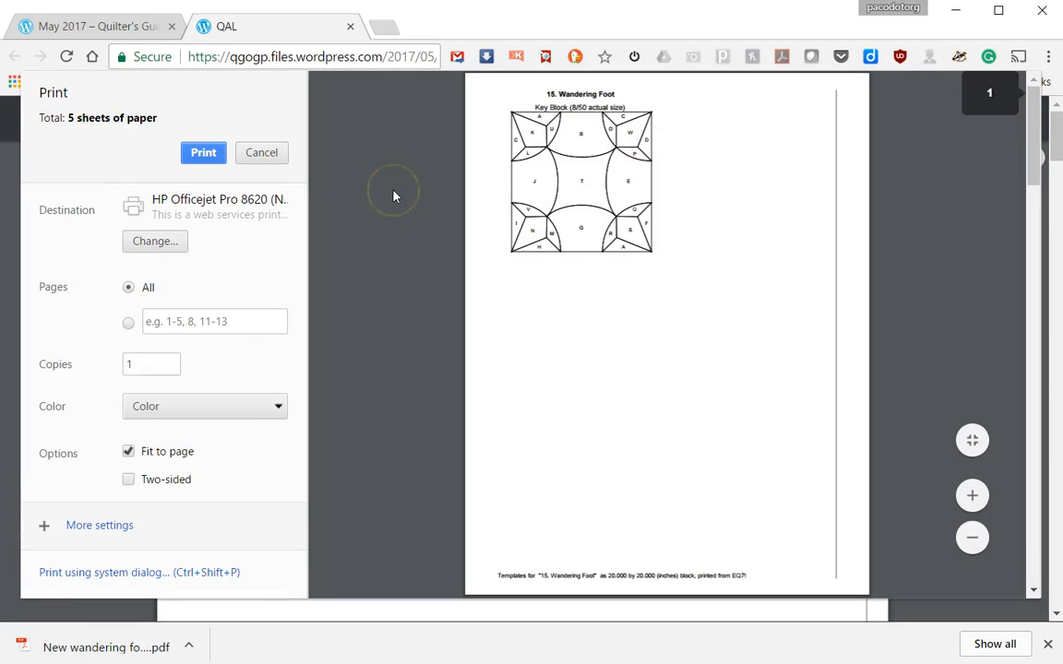
pyautogui.moveTo(334, 183)
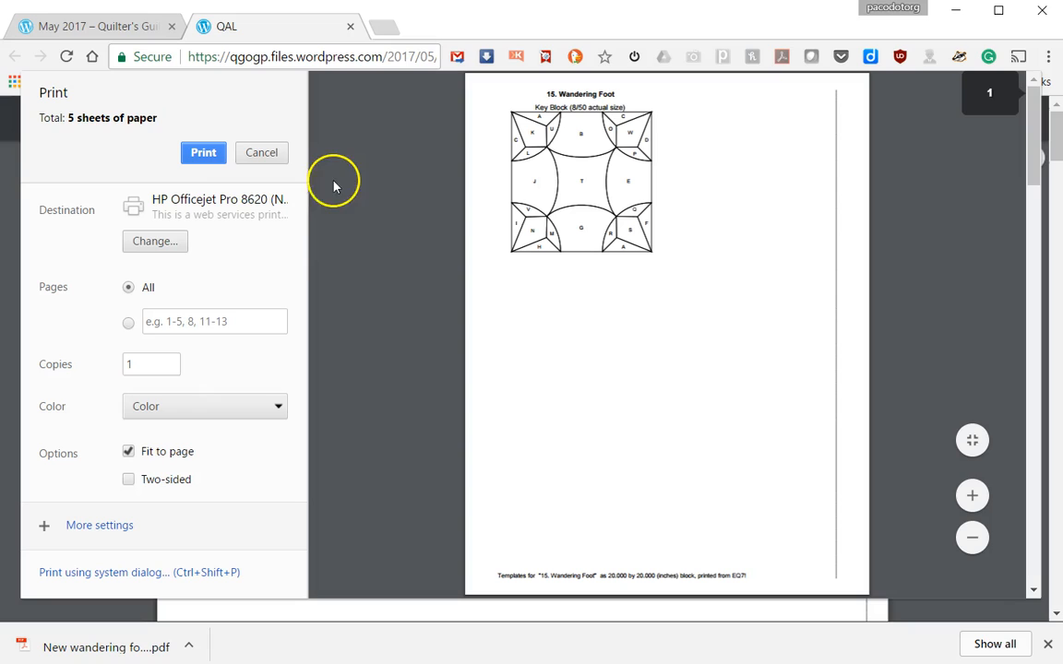
pyautogui.moveTo(70, 496)
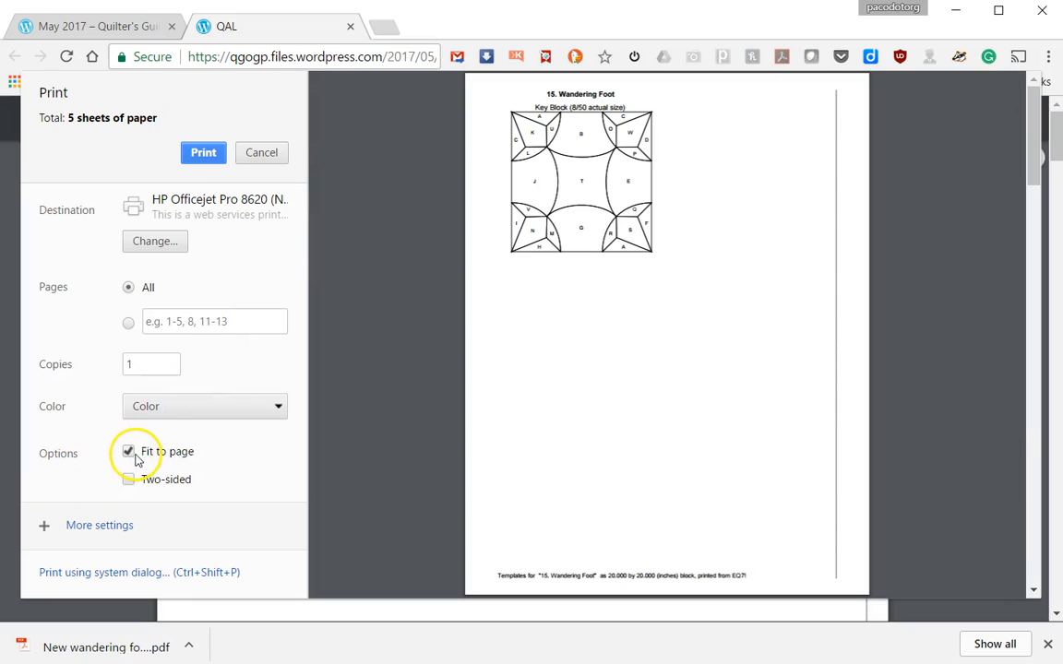
pyautogui.moveTo(166, 459)
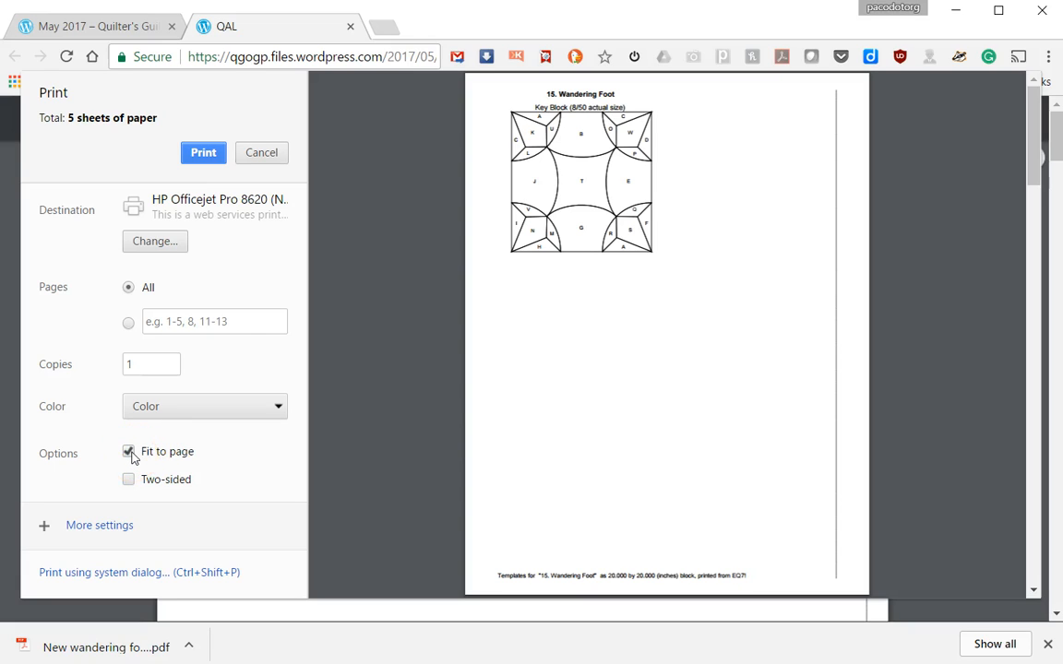
pyautogui.click(129, 451)
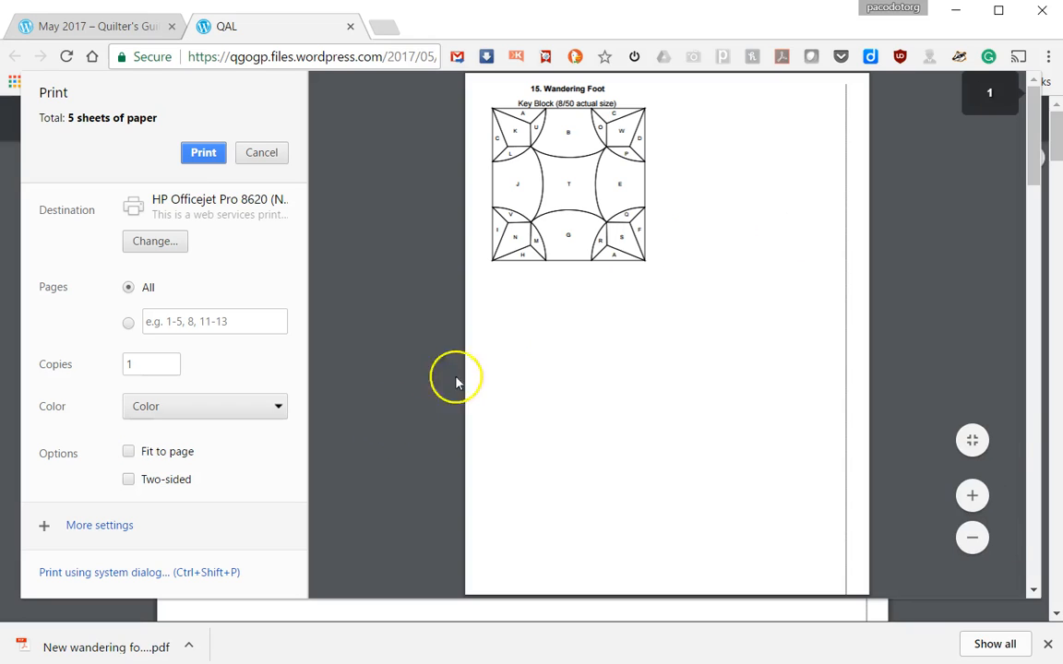
pyautogui.moveTo(183, 471)
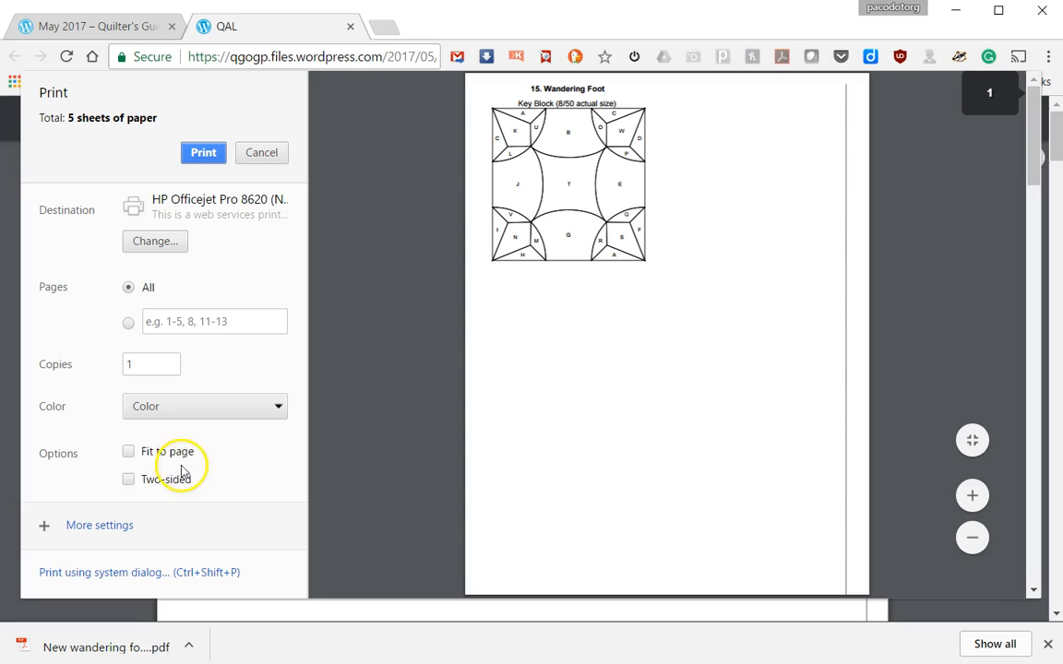
pyautogui.moveTo(867, 242)
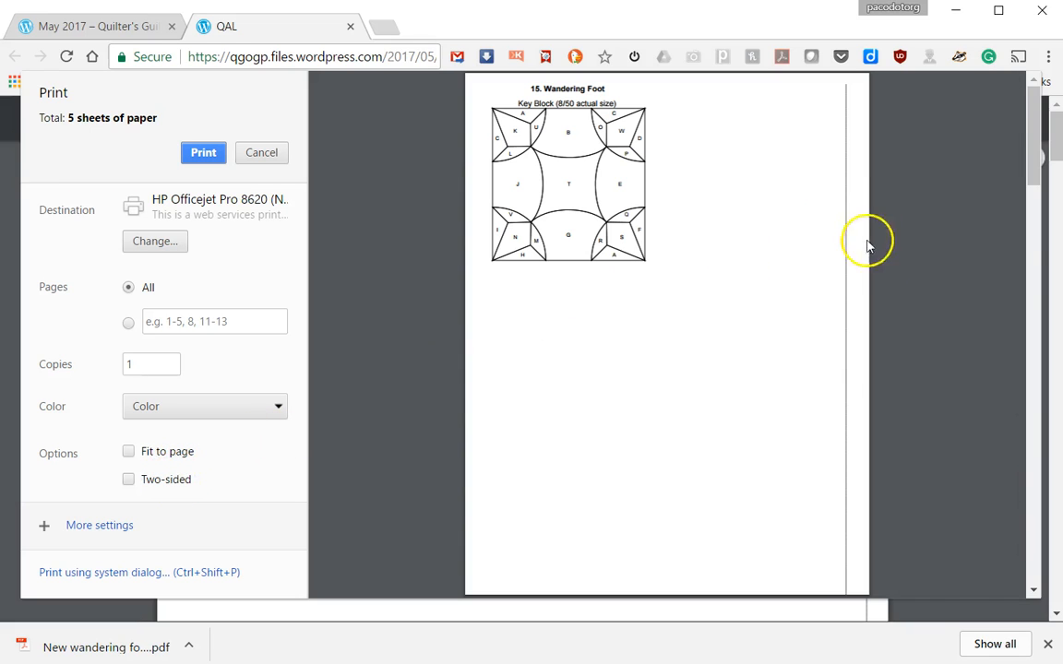
pyautogui.scroll(-3)
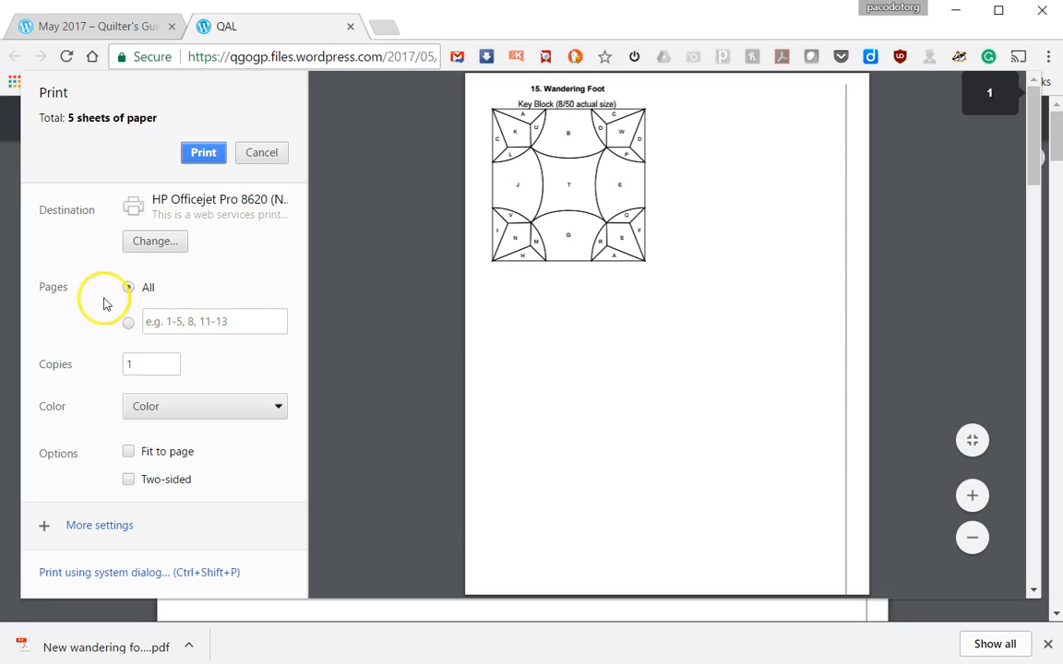
pyautogui.moveTo(203, 152)
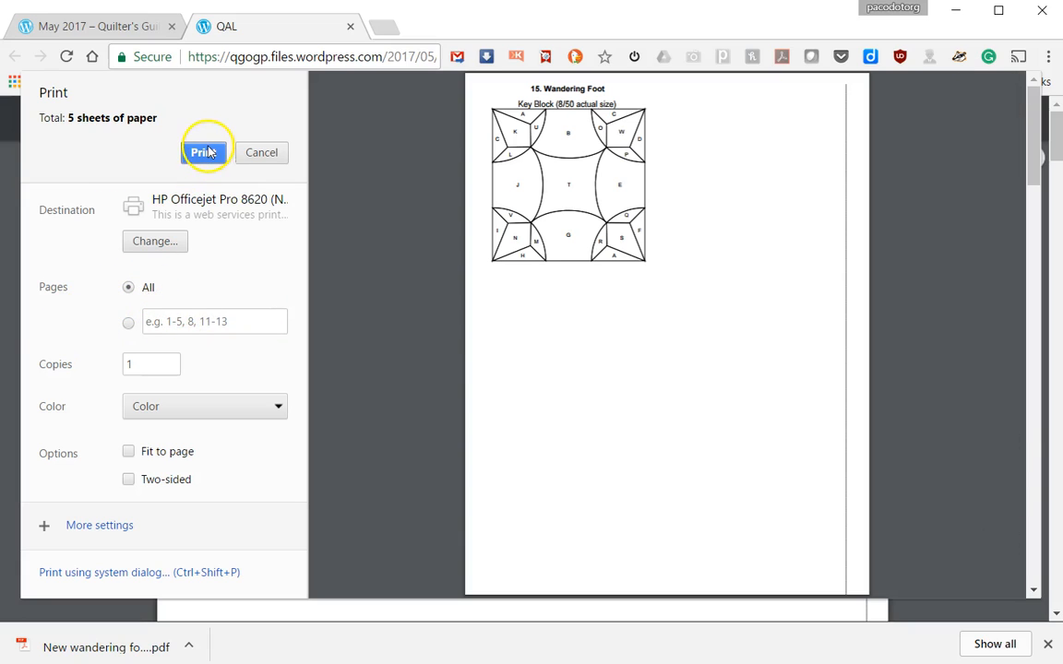
pyautogui.moveTo(211, 157)
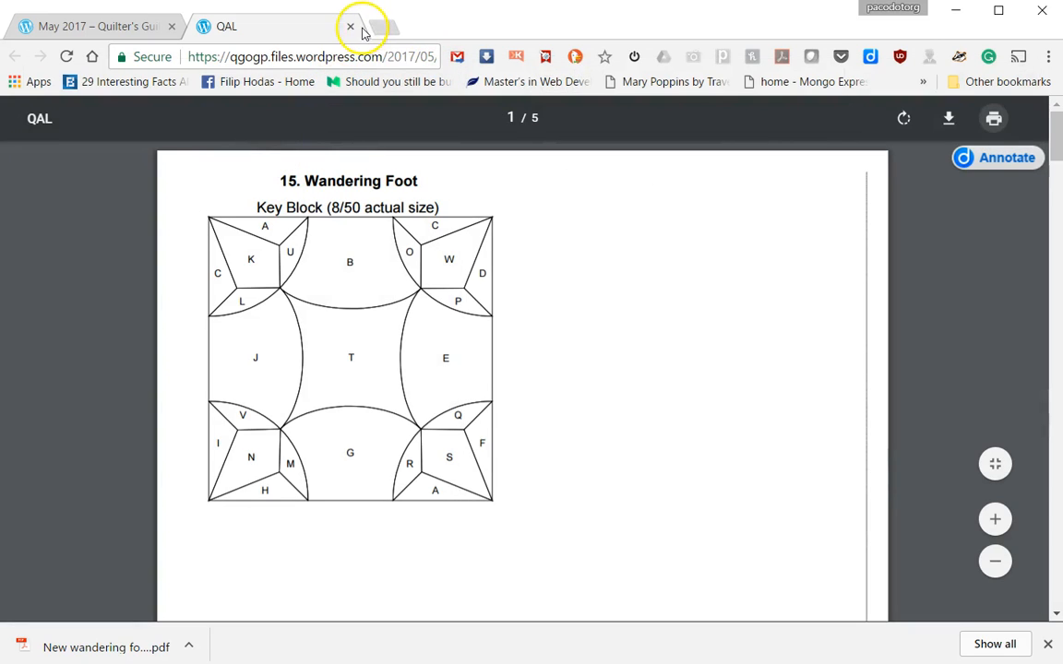
# - Close the PDF tab and open the Scrappy n Happy Wandering Foot tutorial page
pyautogui.click(350, 26)
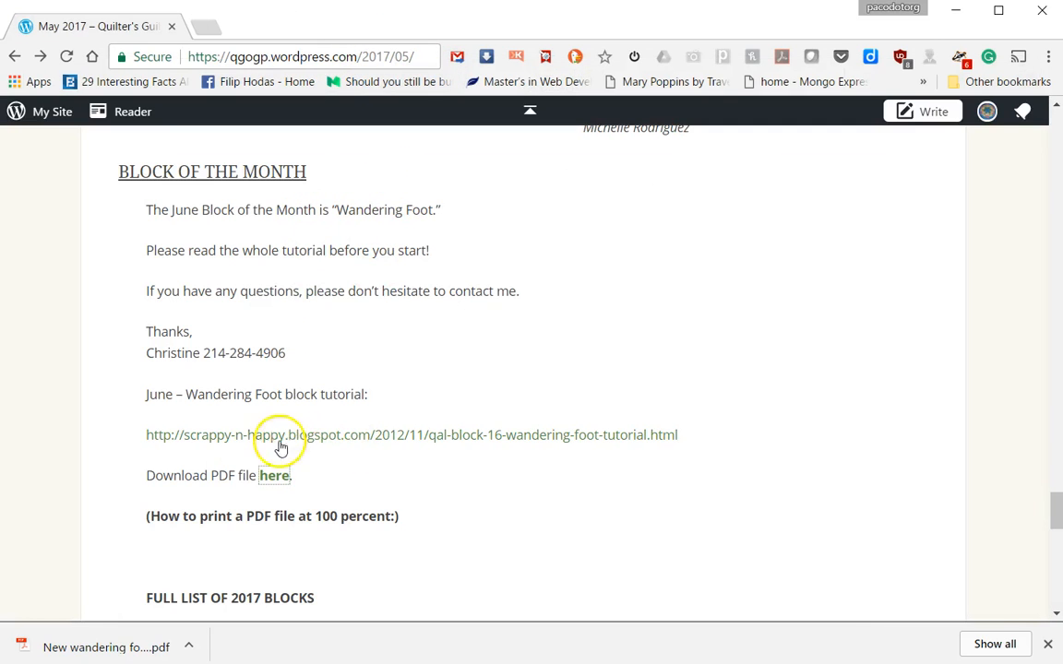
pyautogui.click(281, 434)
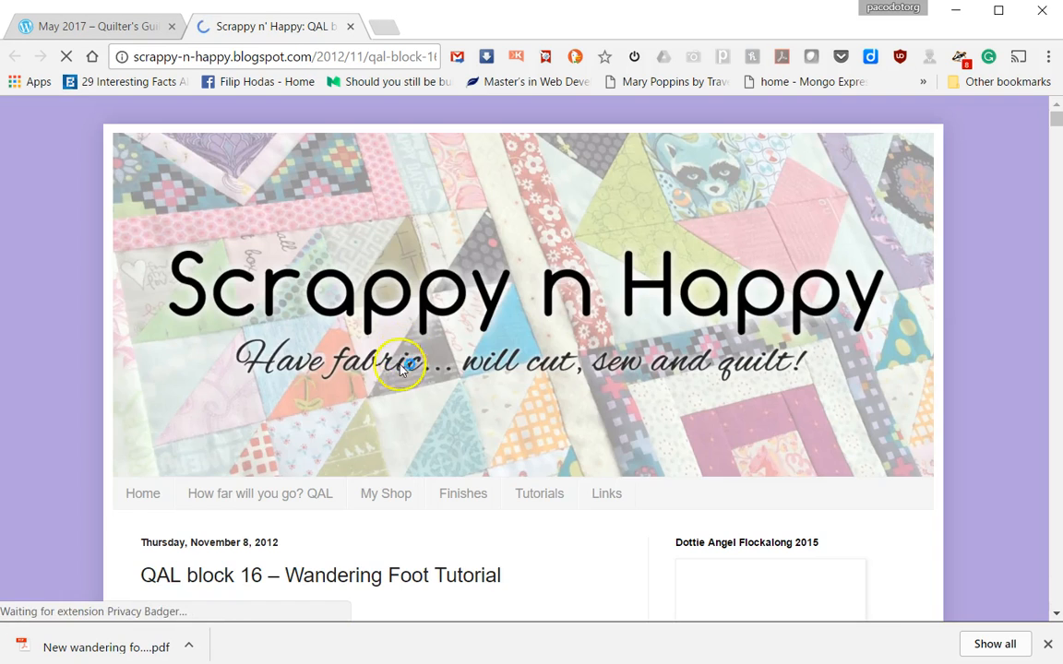
pyautogui.scroll(-3)
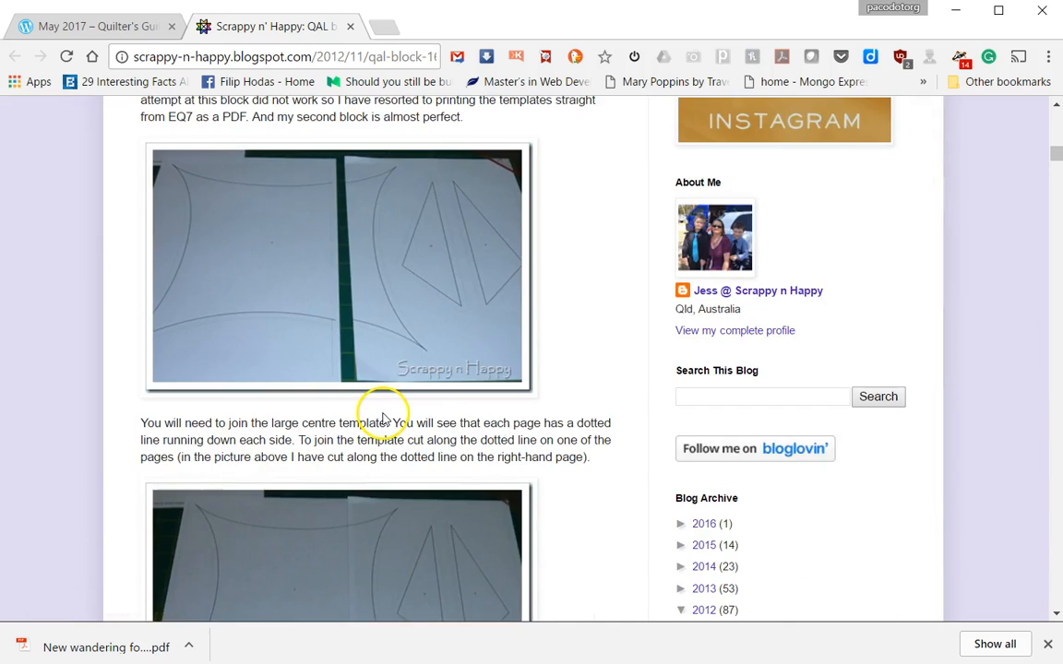
pyautogui.scroll(3)
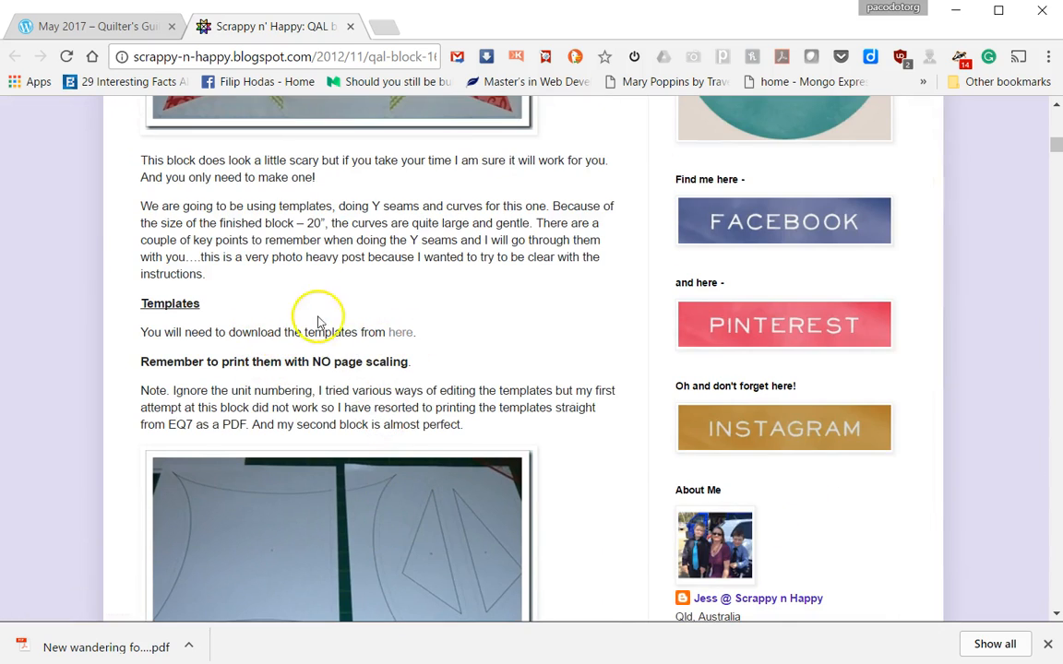
# - Follow the tutorial's templates 'here' link to the Box download page
pyautogui.click(401, 332)
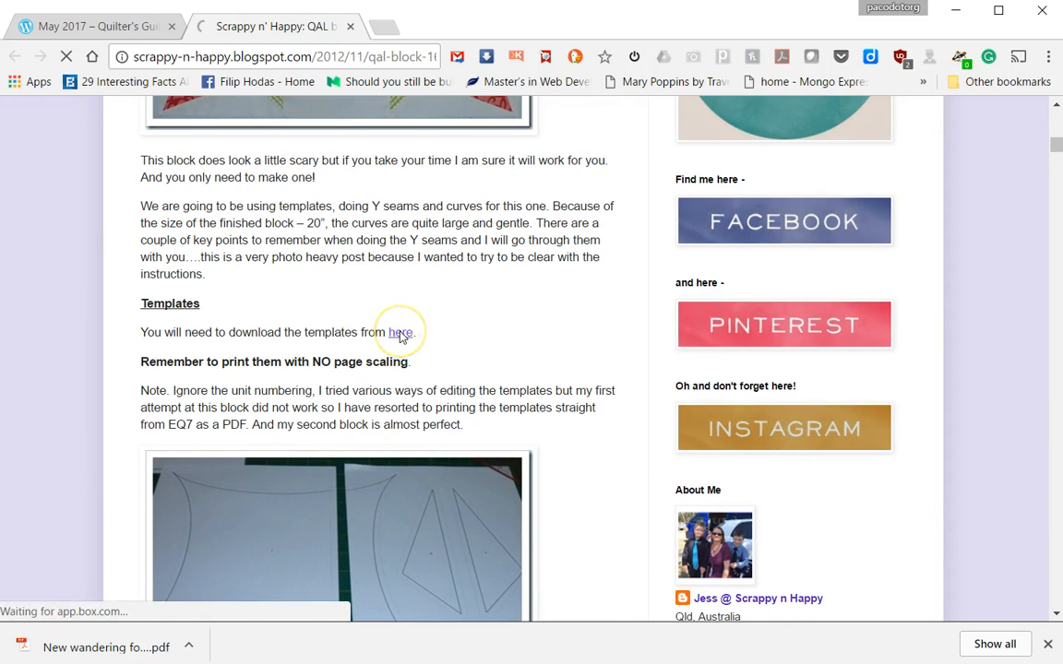
pyautogui.click(400, 332)
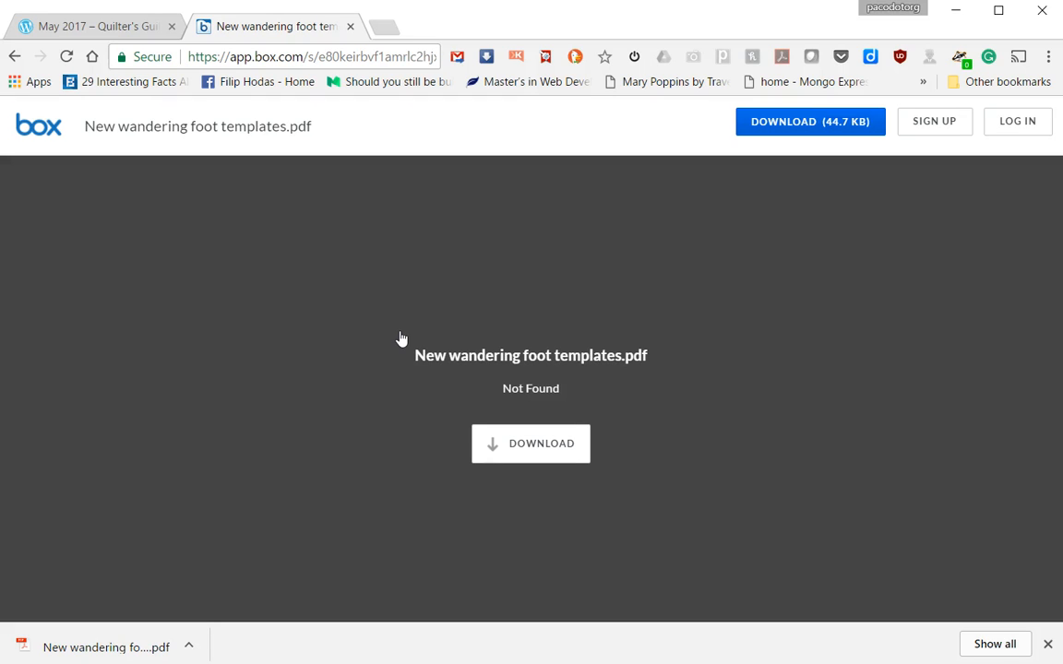
pyautogui.moveTo(783, 353)
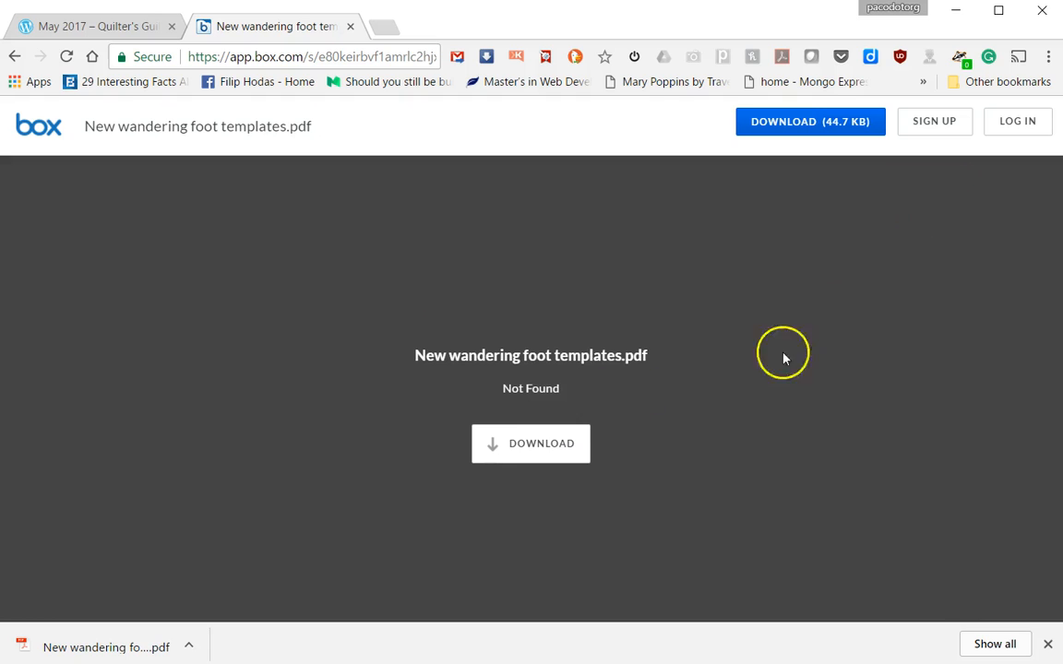
# - Download New wandering foot templates.pdf to Downloads, replacing the existing copy
pyautogui.click(531, 444)
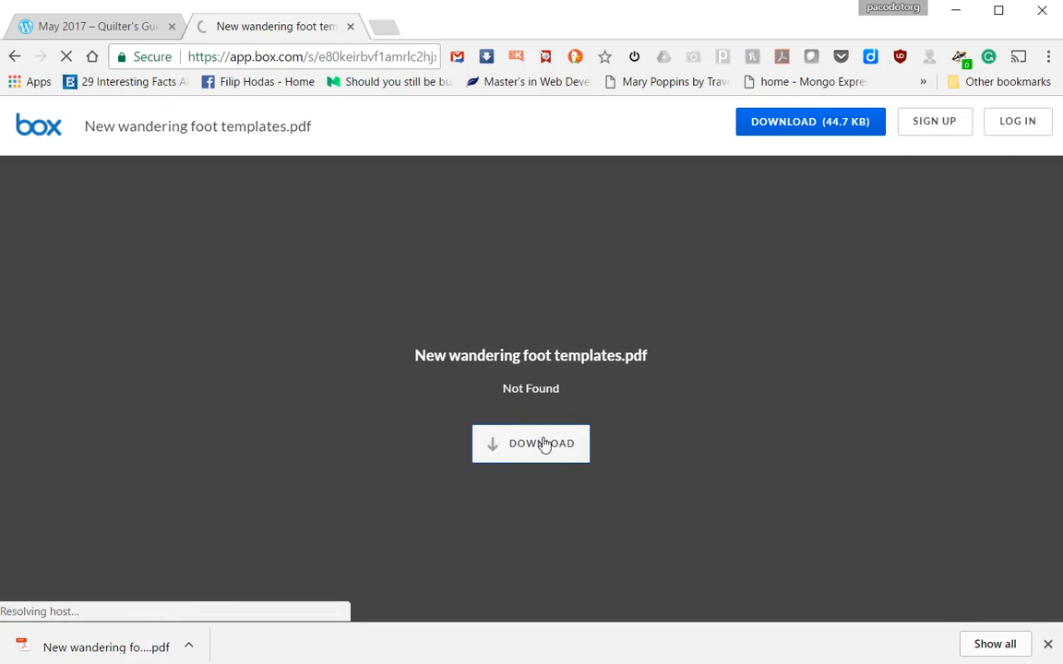
pyautogui.click(531, 444)
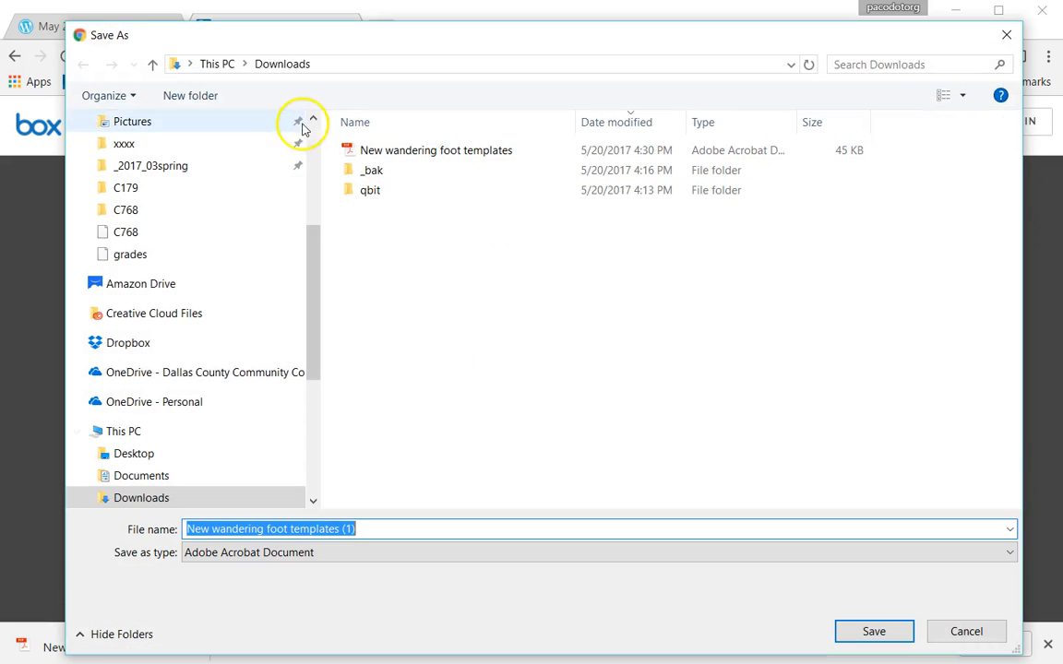
pyautogui.click(435, 150)
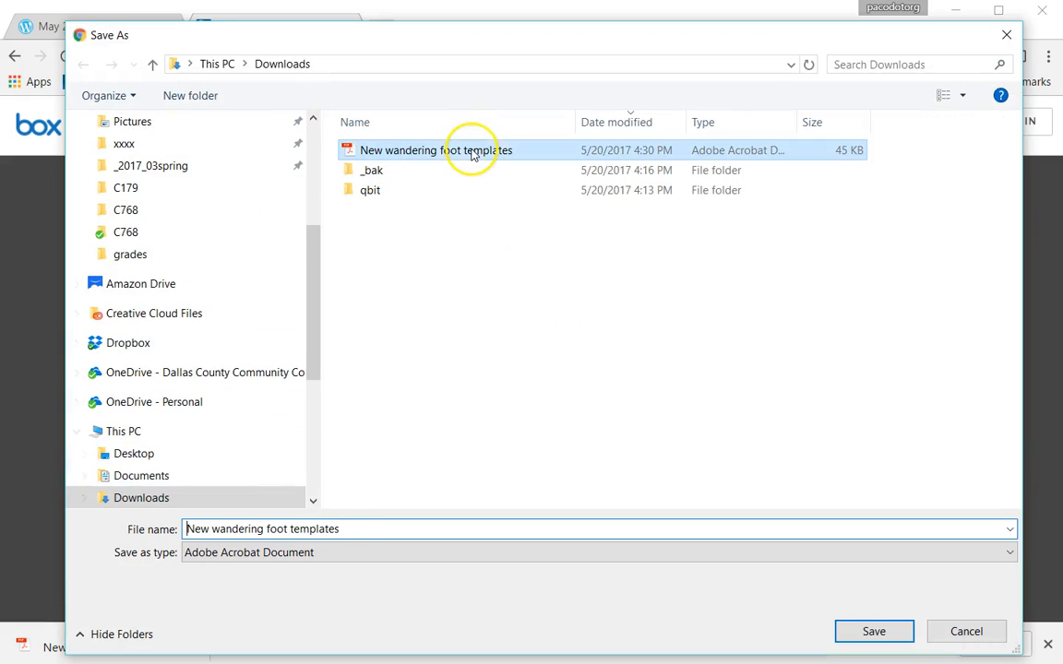
pyautogui.click(873, 631)
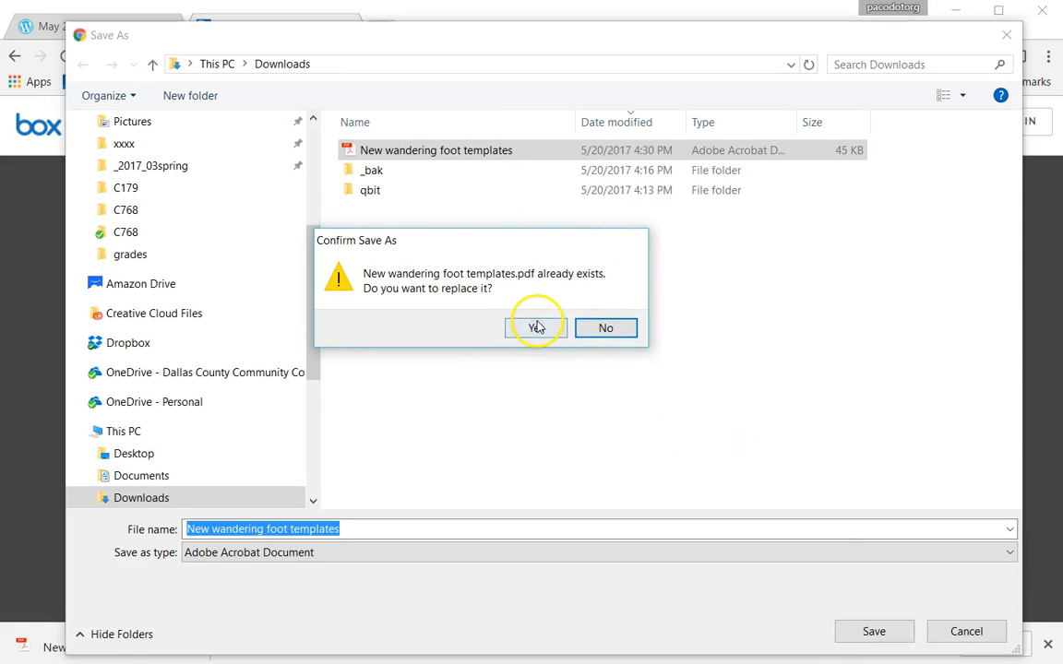
pyautogui.click(535, 327)
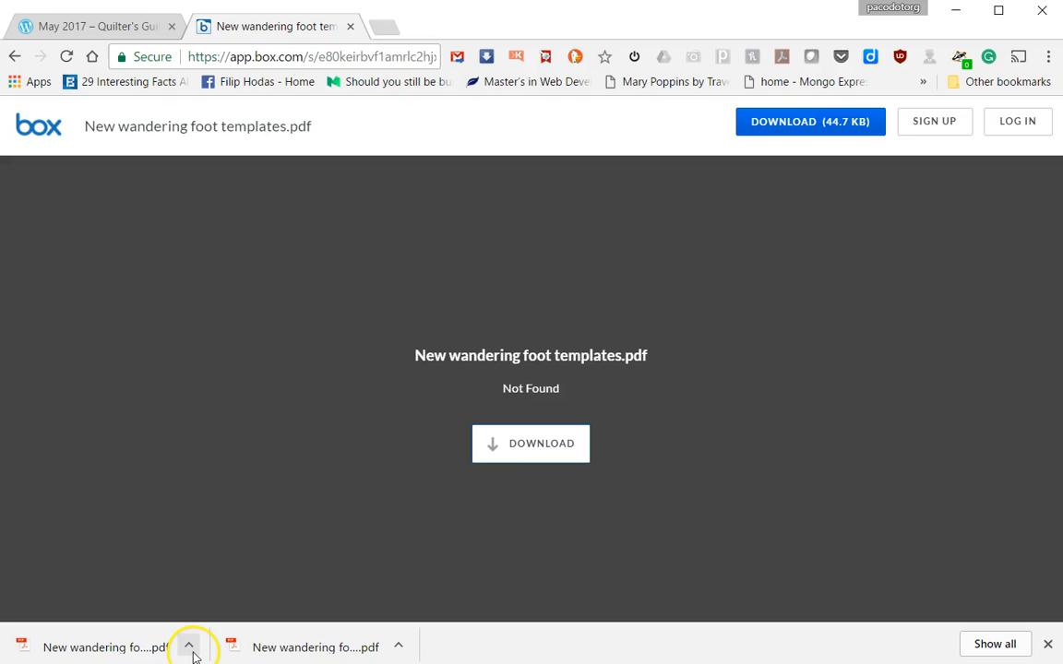
pyautogui.moveTo(189, 647)
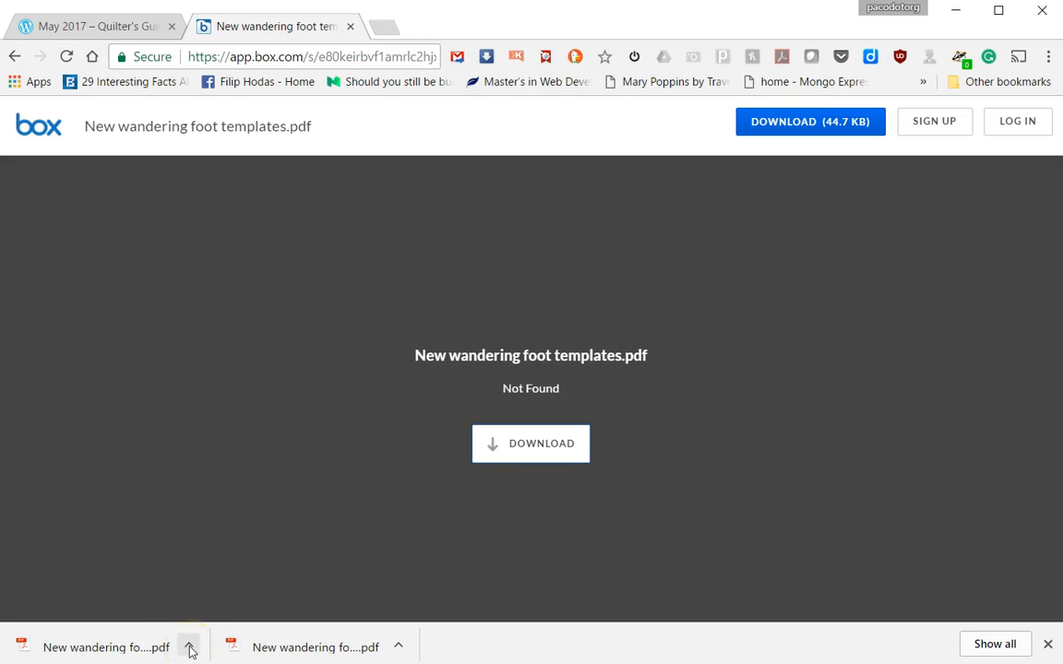
# - Show the download in its folder and open the PDF in Adobe Acrobat Reader DC
pyautogui.click(190, 647)
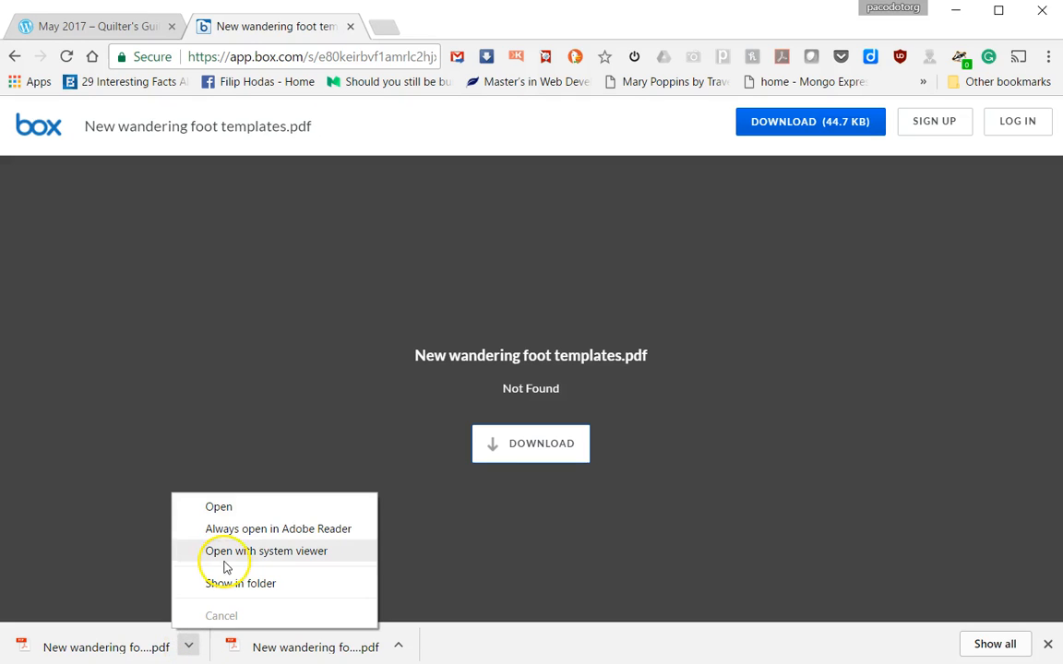
pyautogui.moveTo(261, 506)
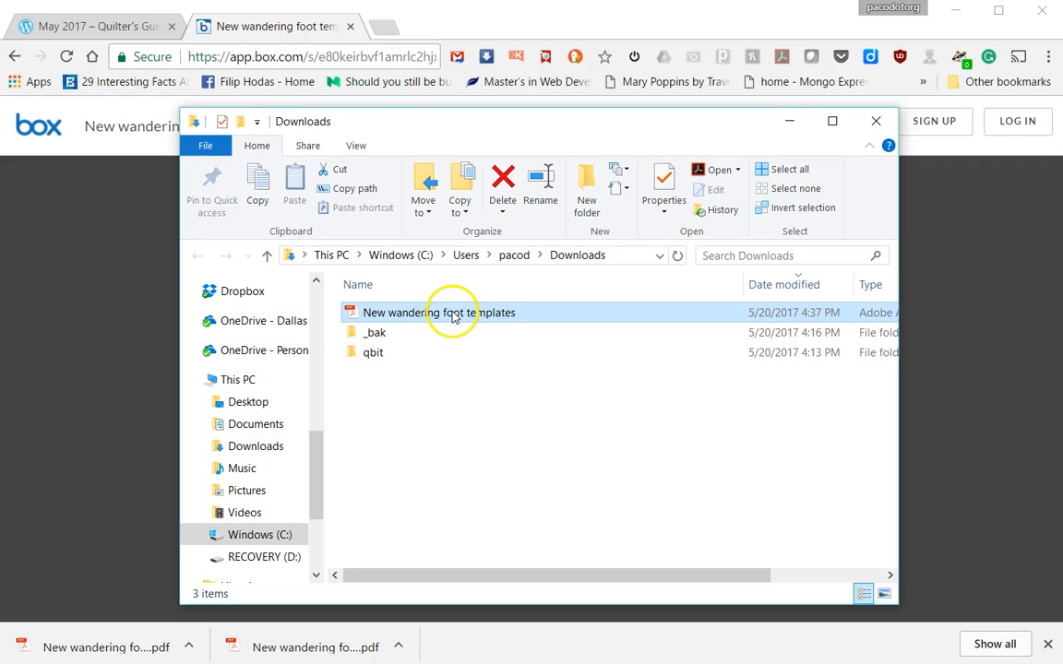
pyautogui.doubleClick(438, 311)
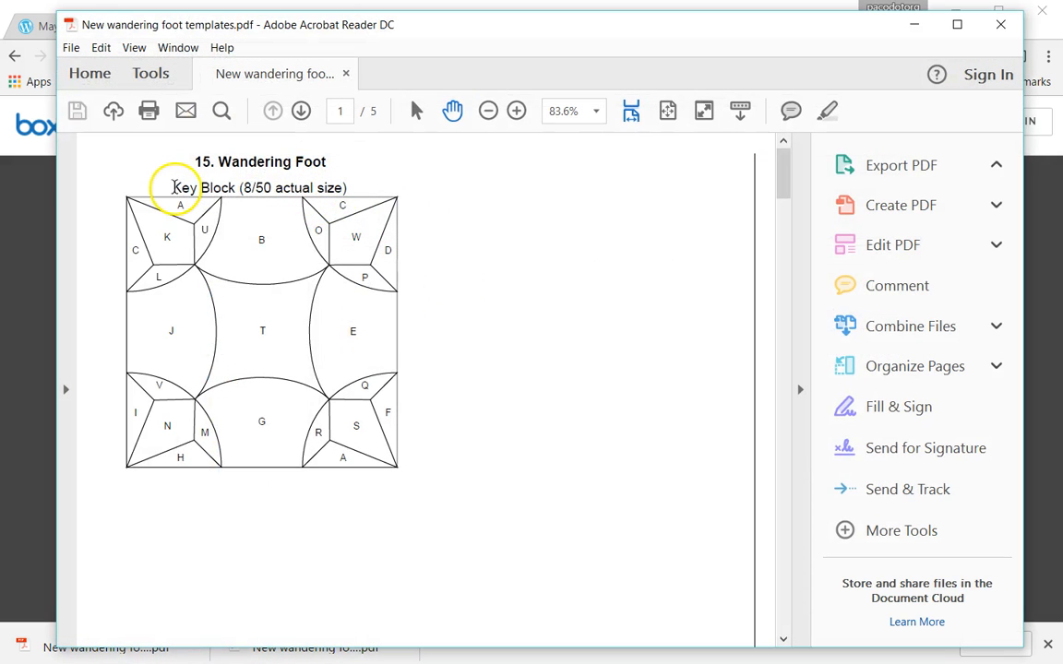
# - Set Acrobat Reader's print Page Sizing to Actual size for all five pages
pyautogui.click(901, 165)
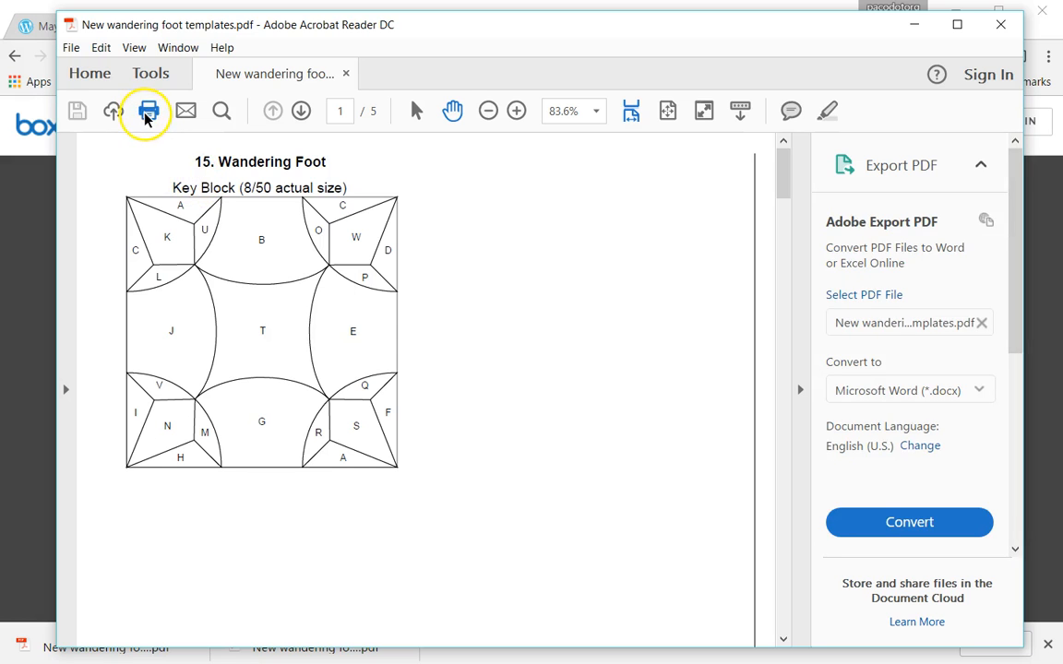
pyautogui.click(147, 111)
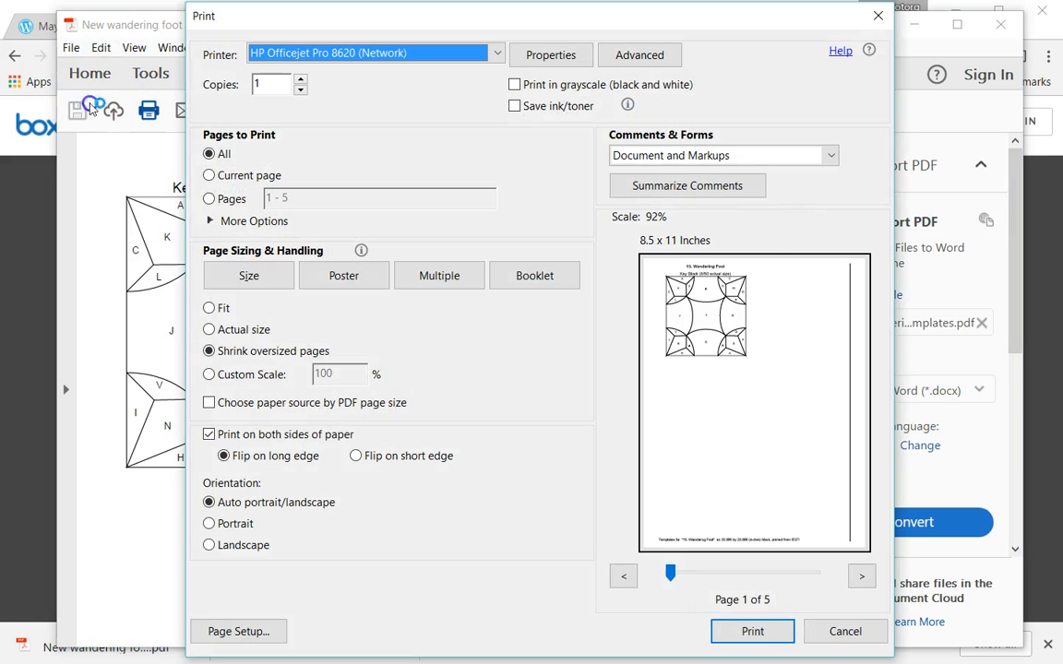
pyautogui.moveTo(358, 302)
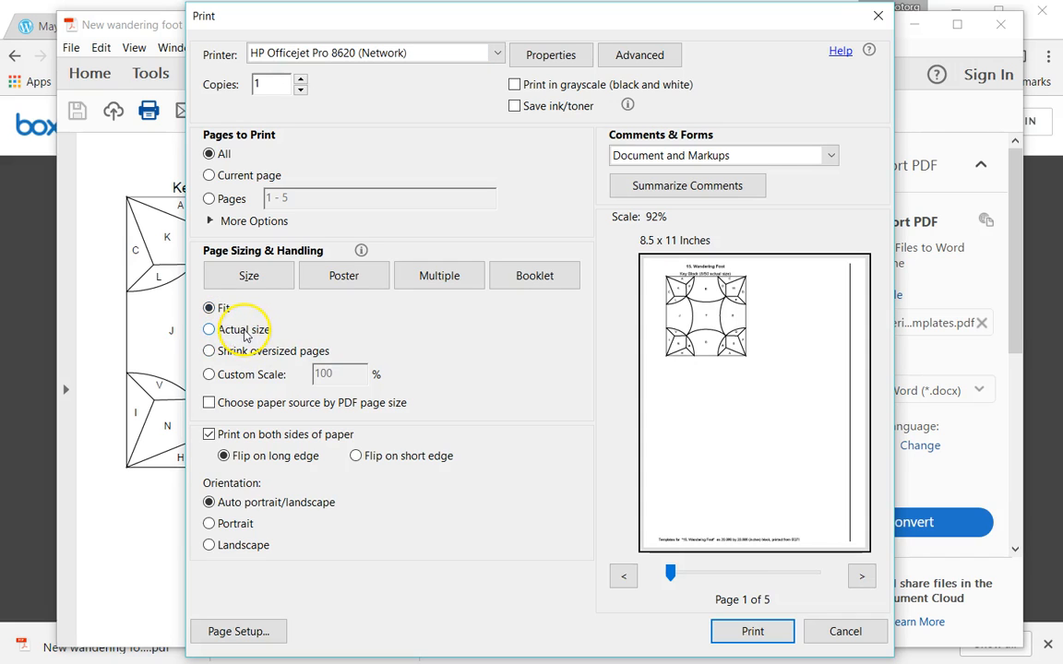
pyautogui.click(208, 329)
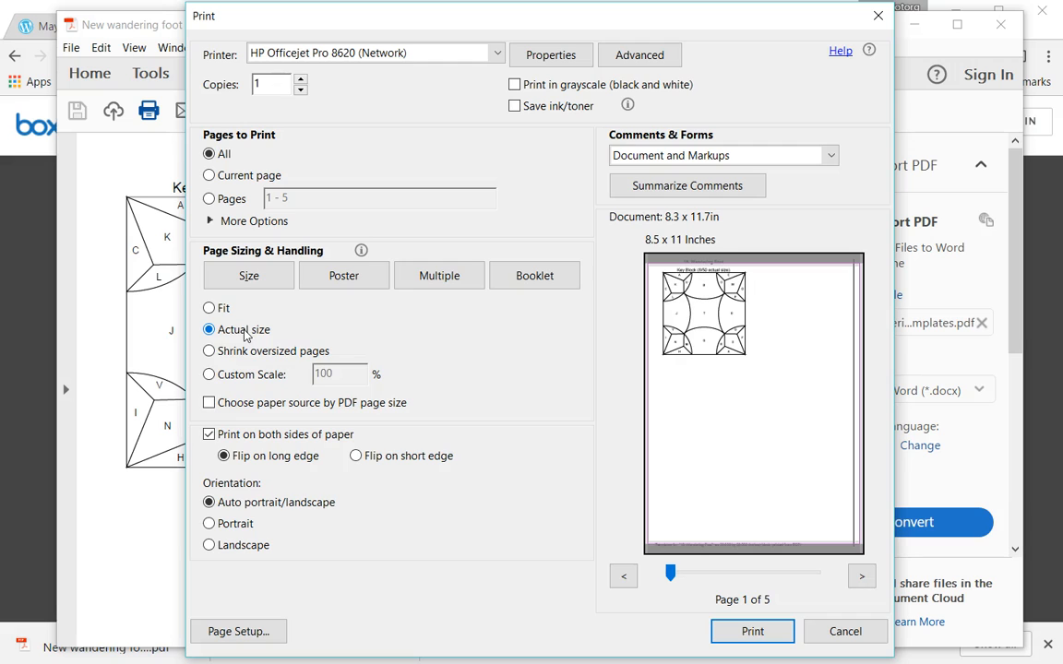
pyautogui.click(210, 373)
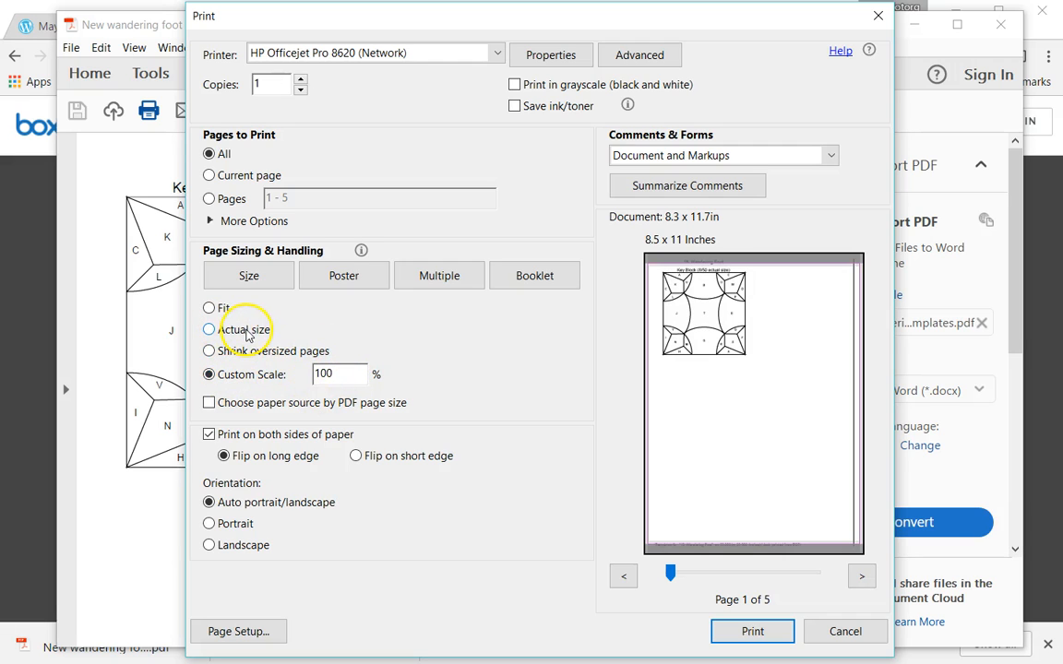
pyautogui.click(209, 329)
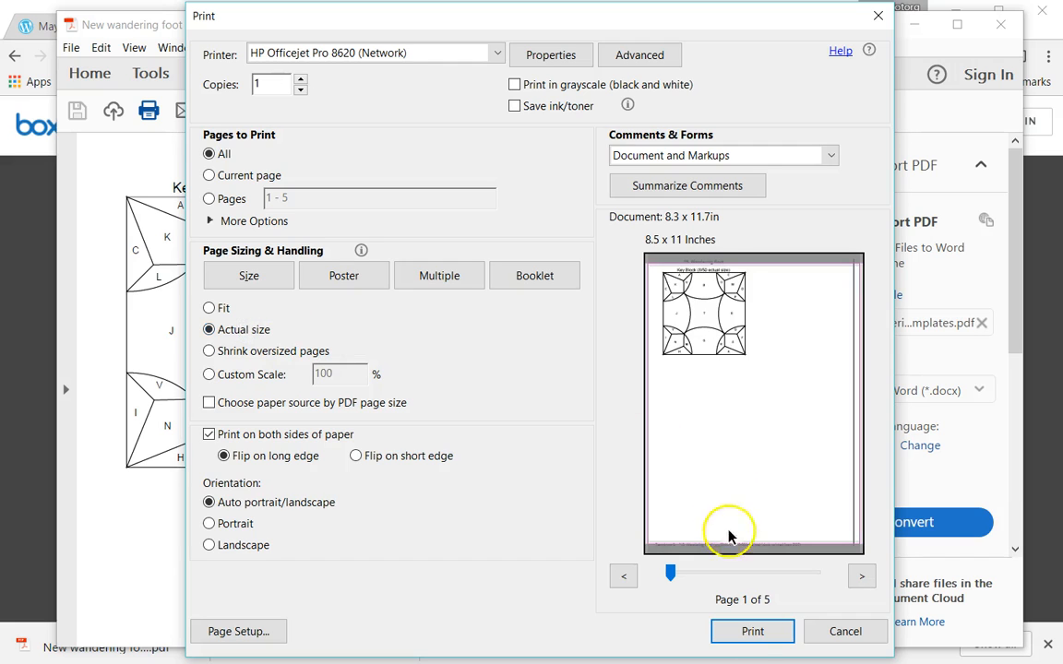
pyautogui.moveTo(752, 631)
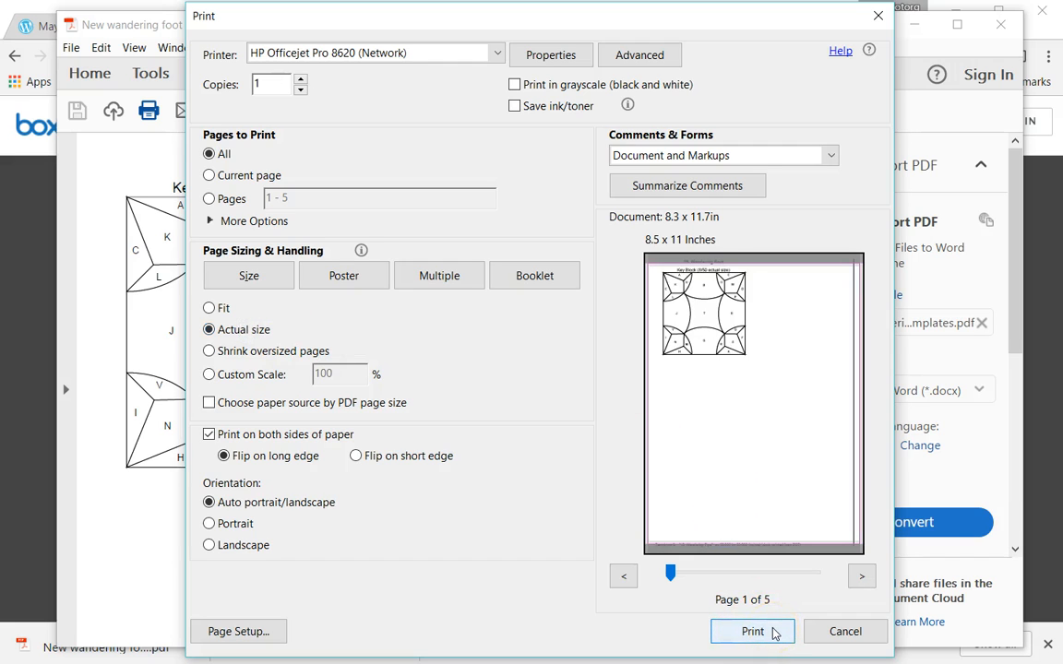